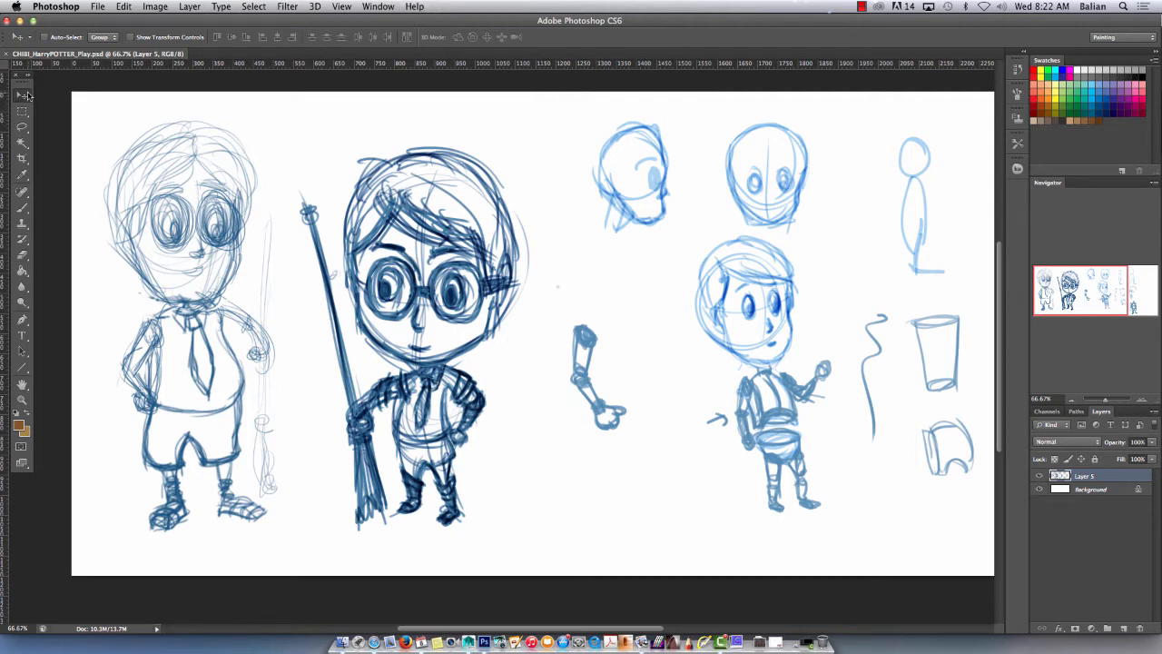
# - Copy the marquee-selected Harry sketch and create a new 628×955-pixel document from the clipboard size
pyautogui.click(22, 97)
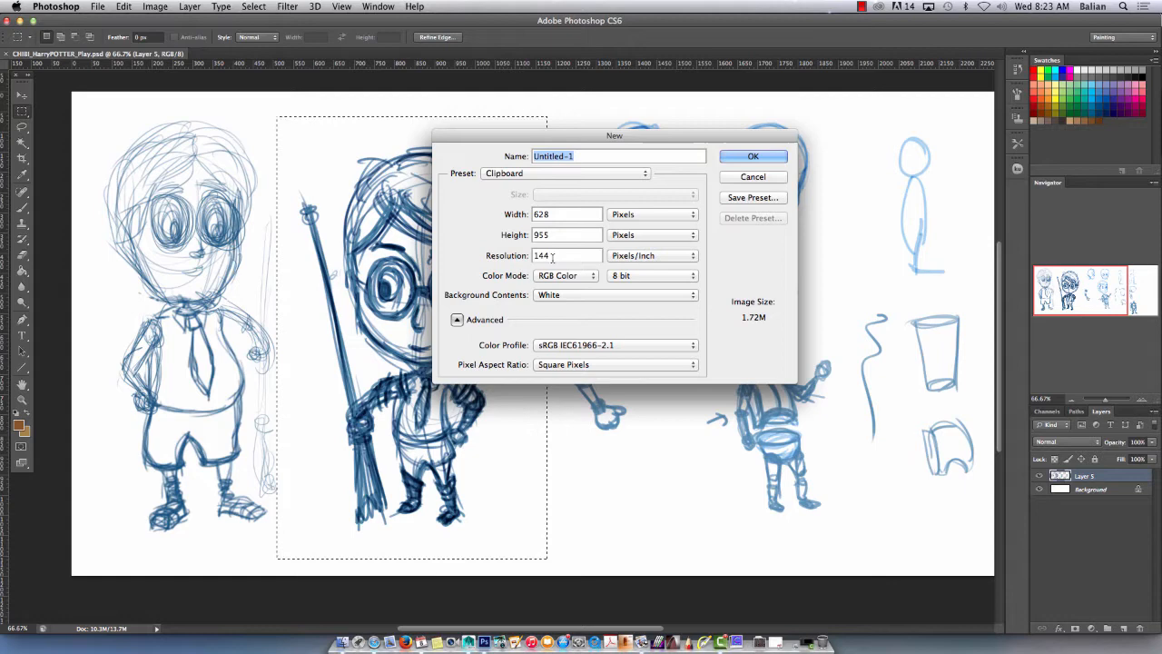
pyautogui.click(566, 255)
pyautogui.write('72')
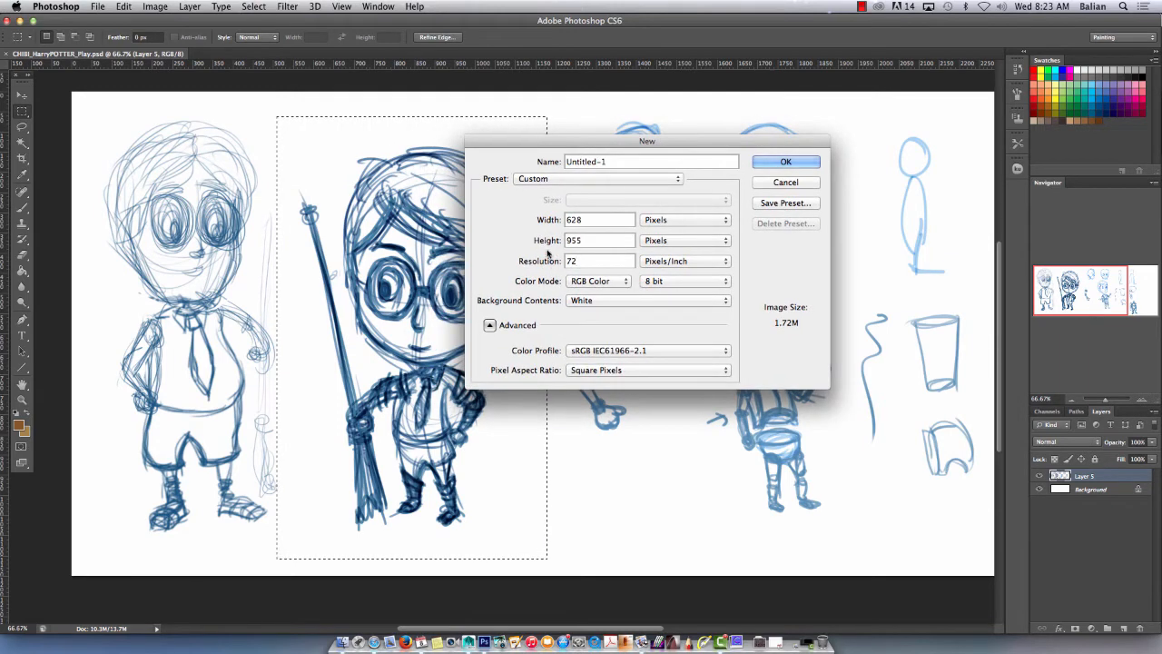
pyautogui.click(785, 161)
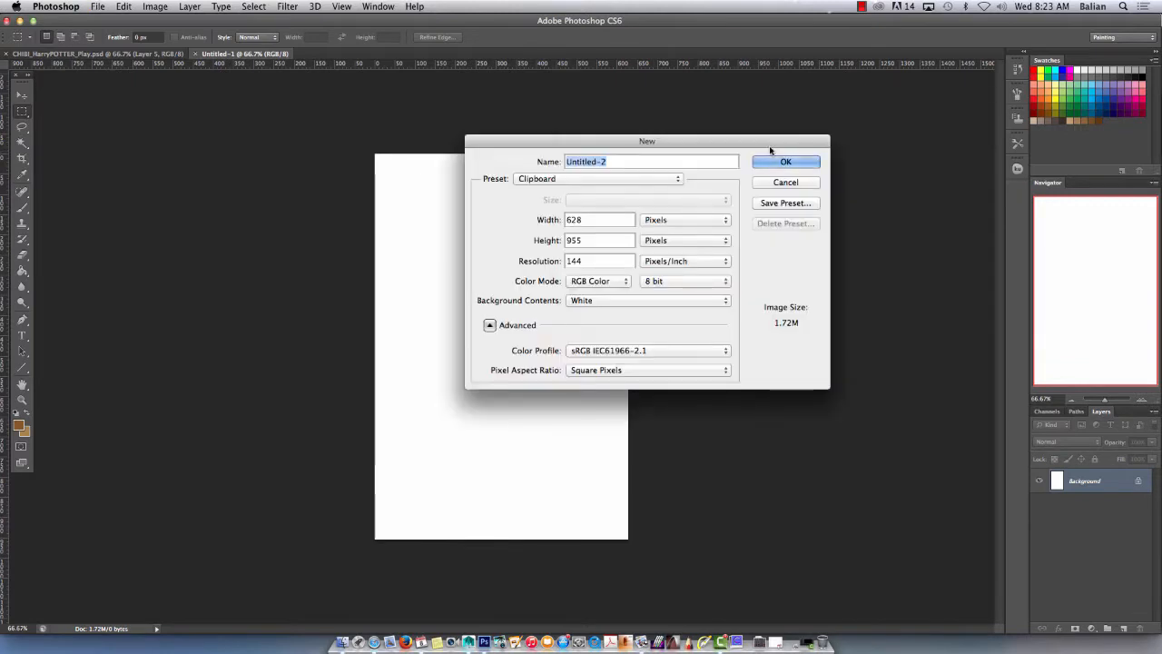
# - Save the pasted sketch as CHIBI_Harry_Start.psd with Maximize Compatibility
pyautogui.click(785, 161)
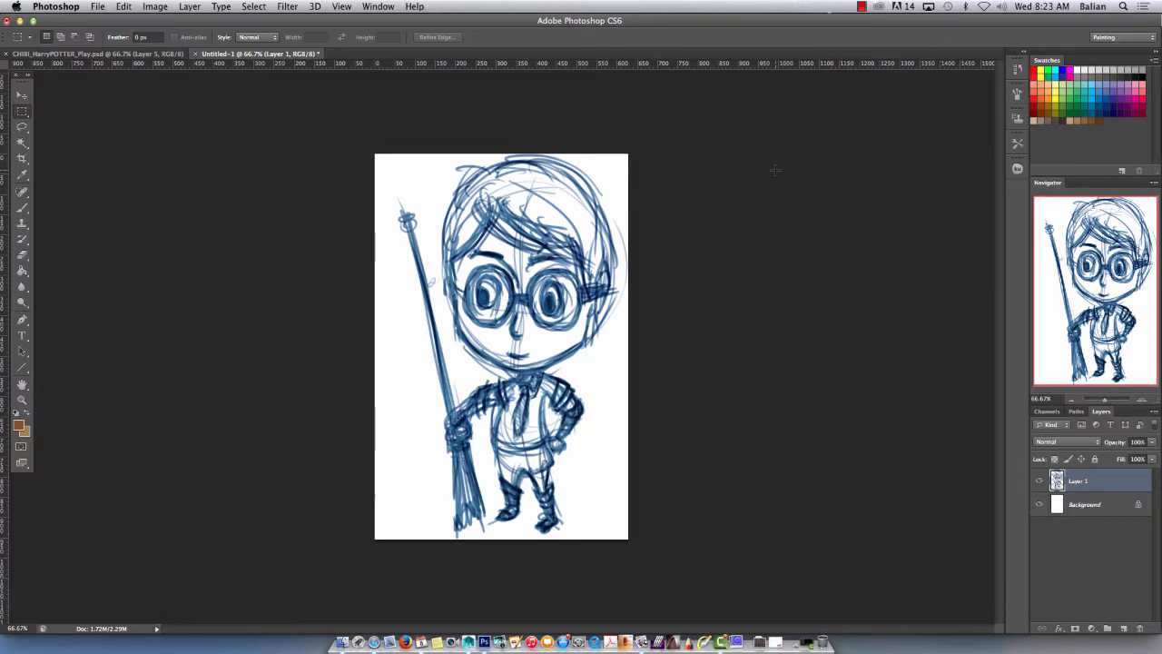
pyautogui.moveTo(778, 175)
pyautogui.write('CHIBI_Harry_Start.psd')
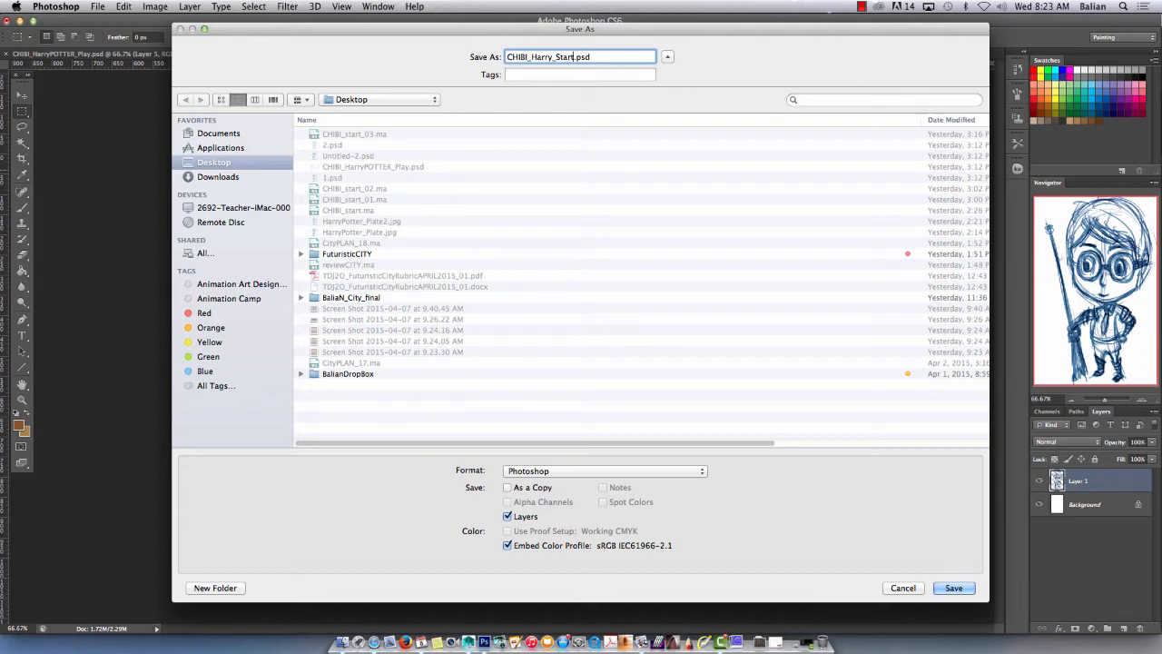
pyautogui.click(953, 587)
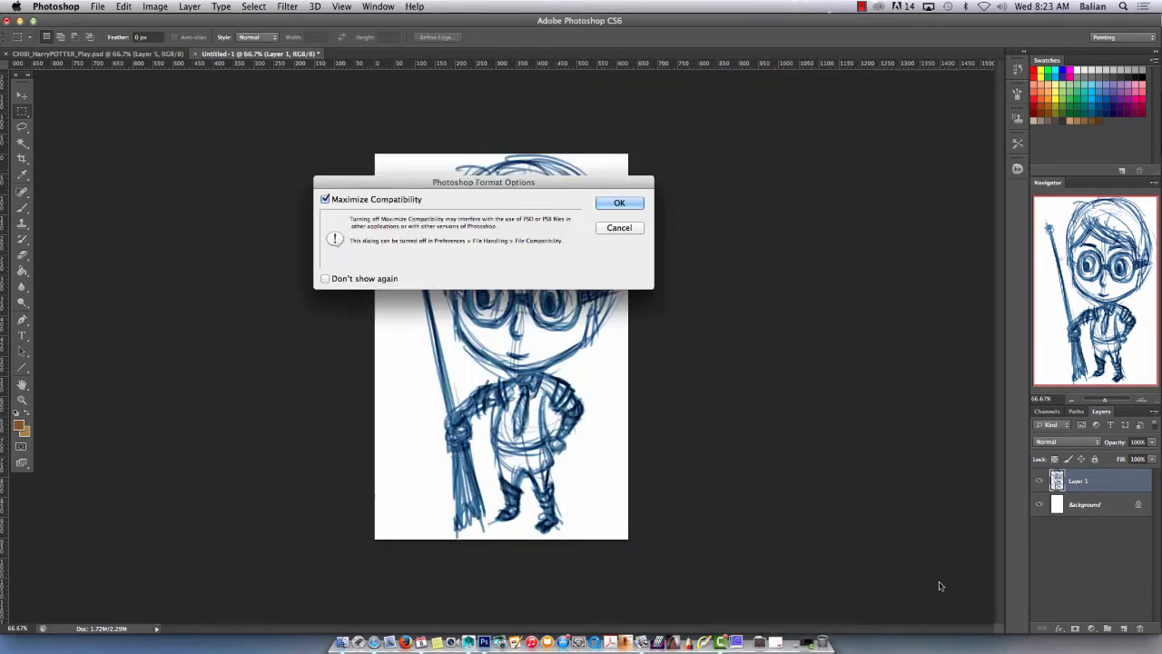
pyautogui.click(619, 202)
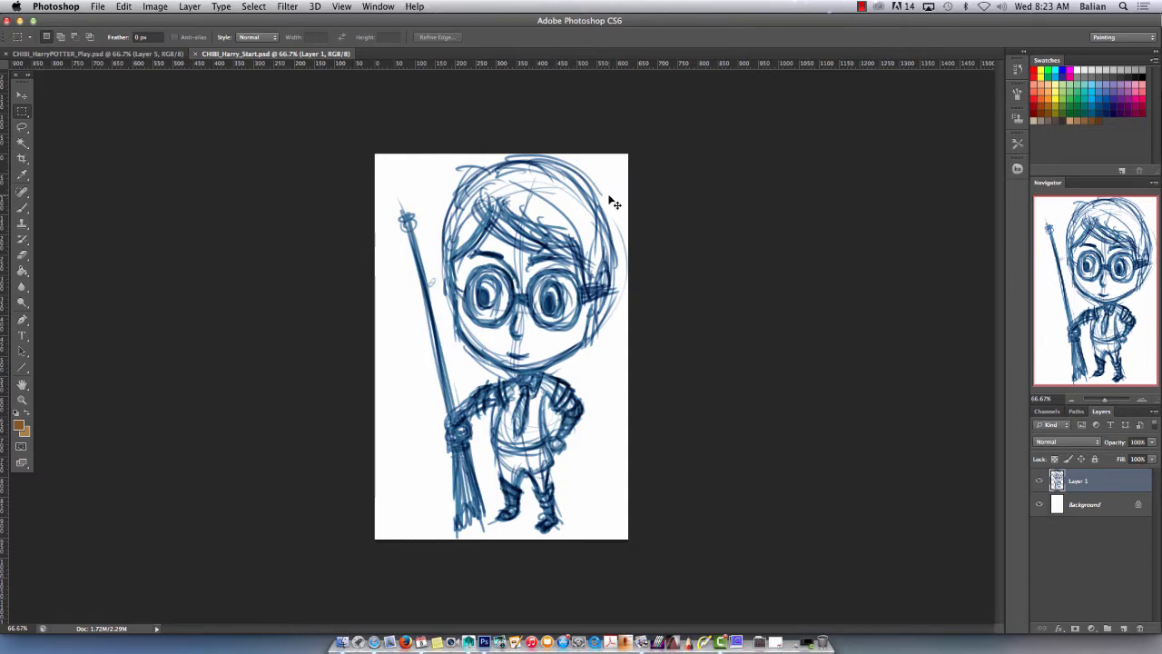
# - Save a JPEG copy of CHIBI_Harry_Start, accepting the JPEG Options
pyautogui.press('cmd+shift+s')
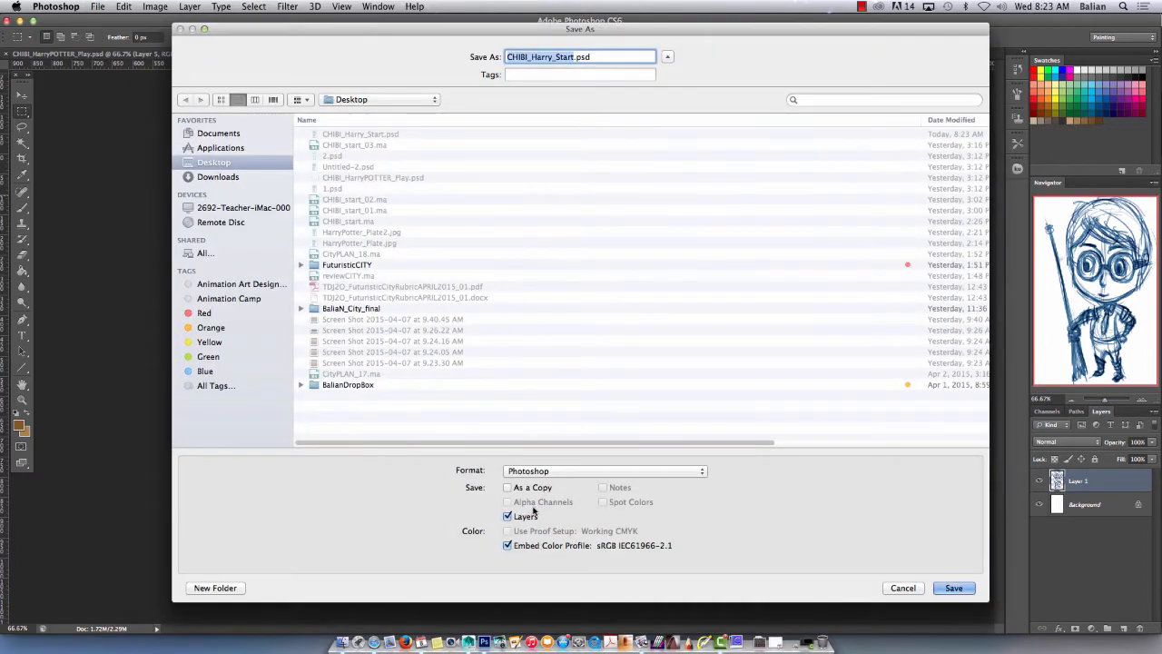
pyautogui.click(606, 471)
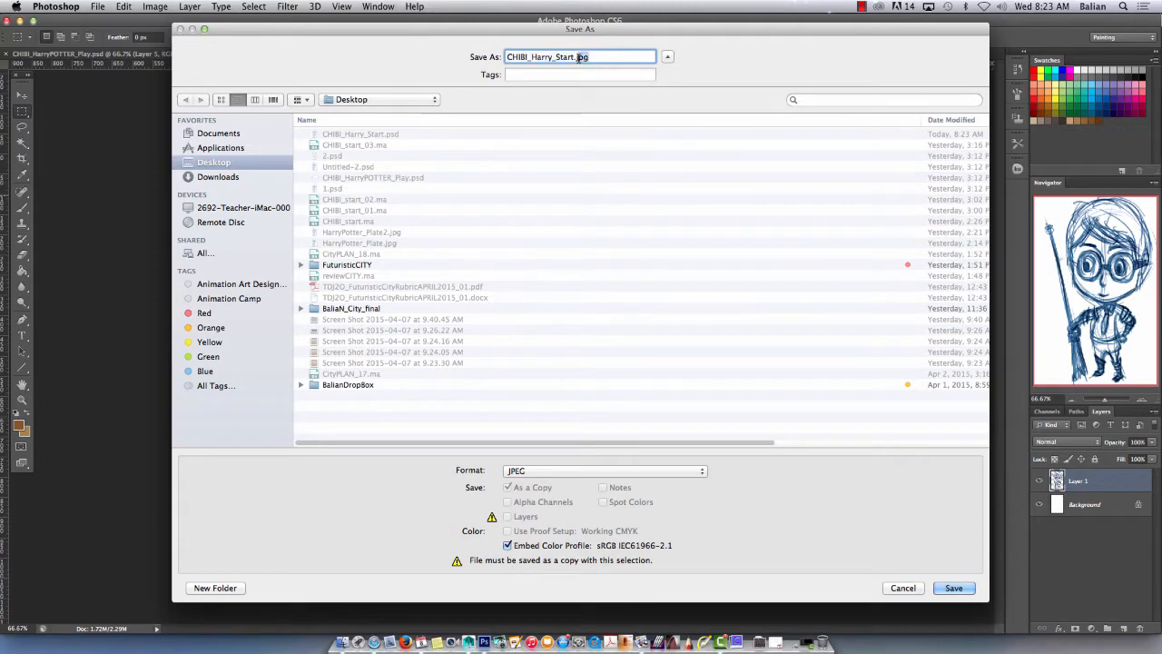
pyautogui.click(953, 587)
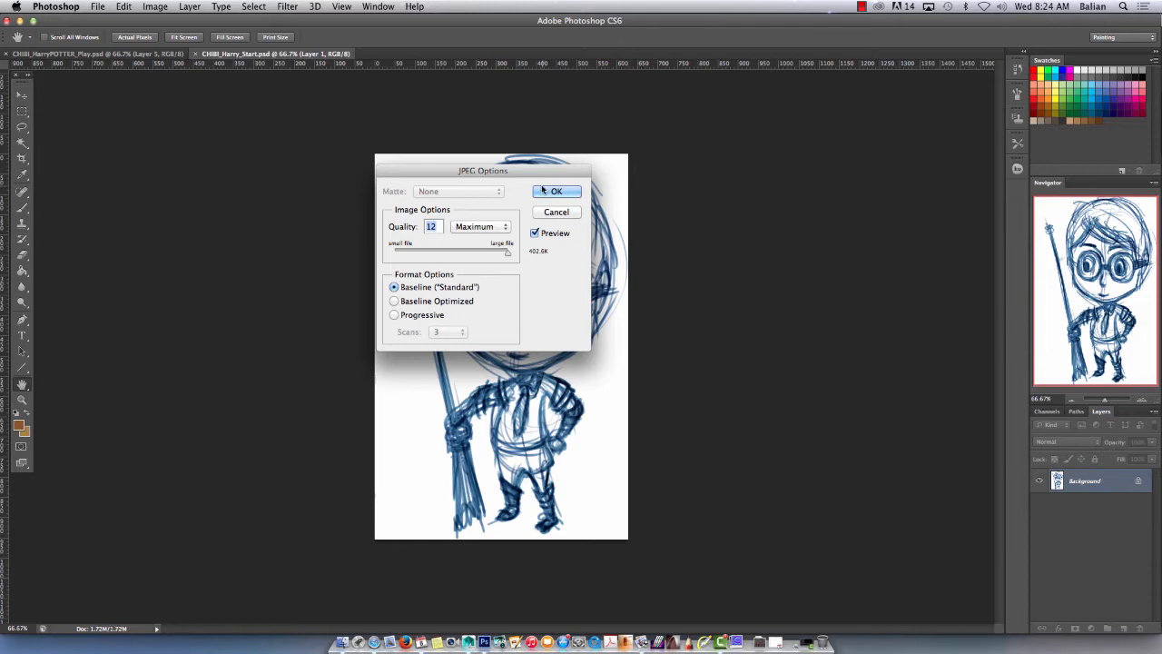
pyautogui.click(555, 190)
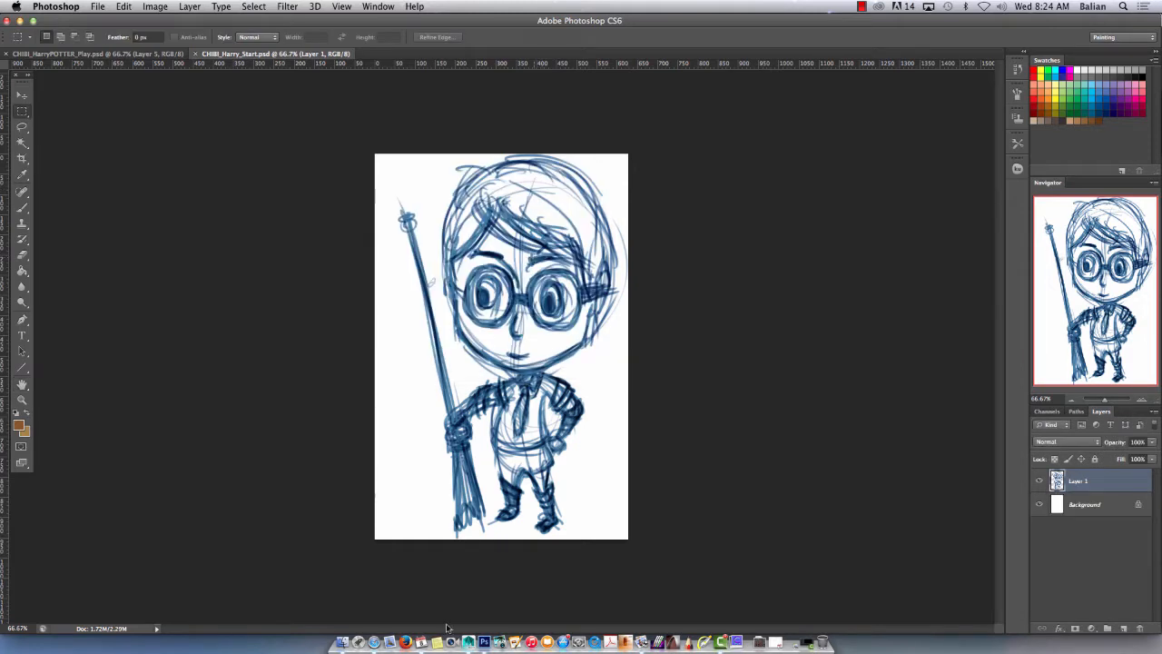
# - Create a polygon plane with 1×1 subdivisions and edit its width and height
pyautogui.click(467, 641)
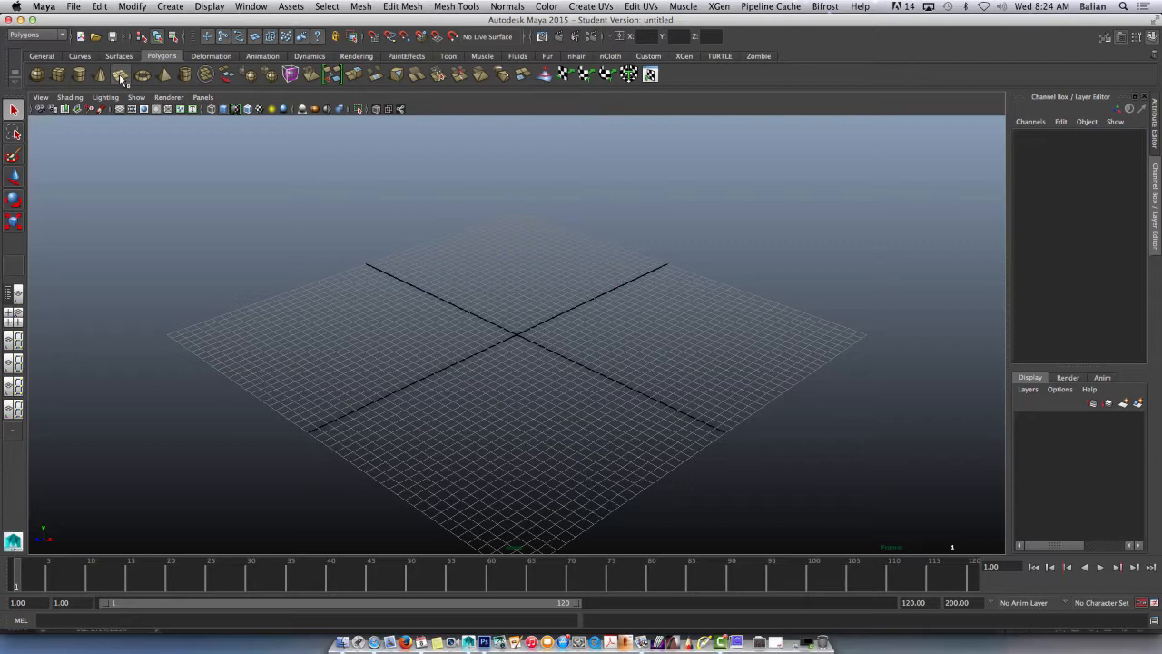
pyautogui.click(120, 75)
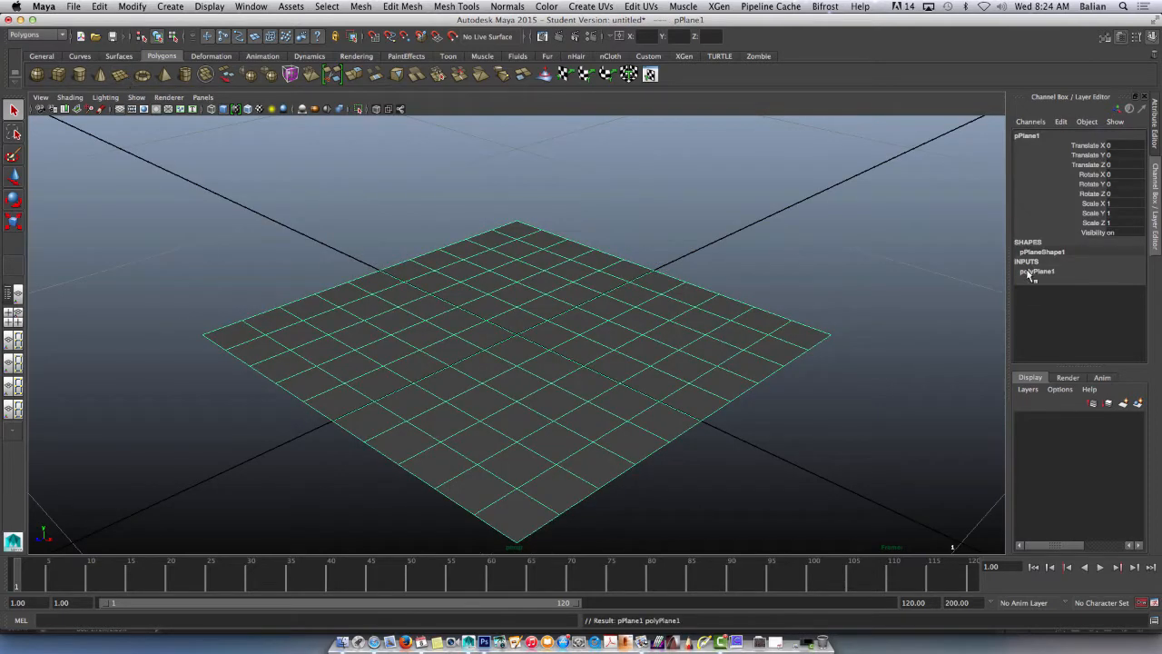
pyautogui.click(1037, 272)
pyautogui.write('1')
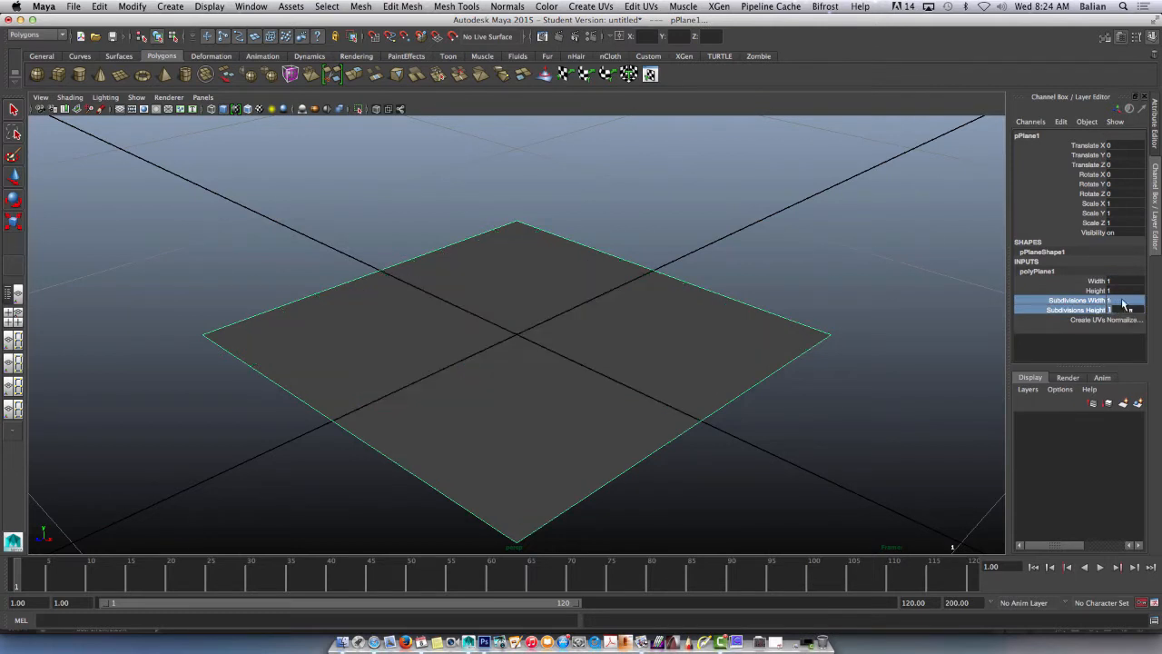
pyautogui.click(1098, 280)
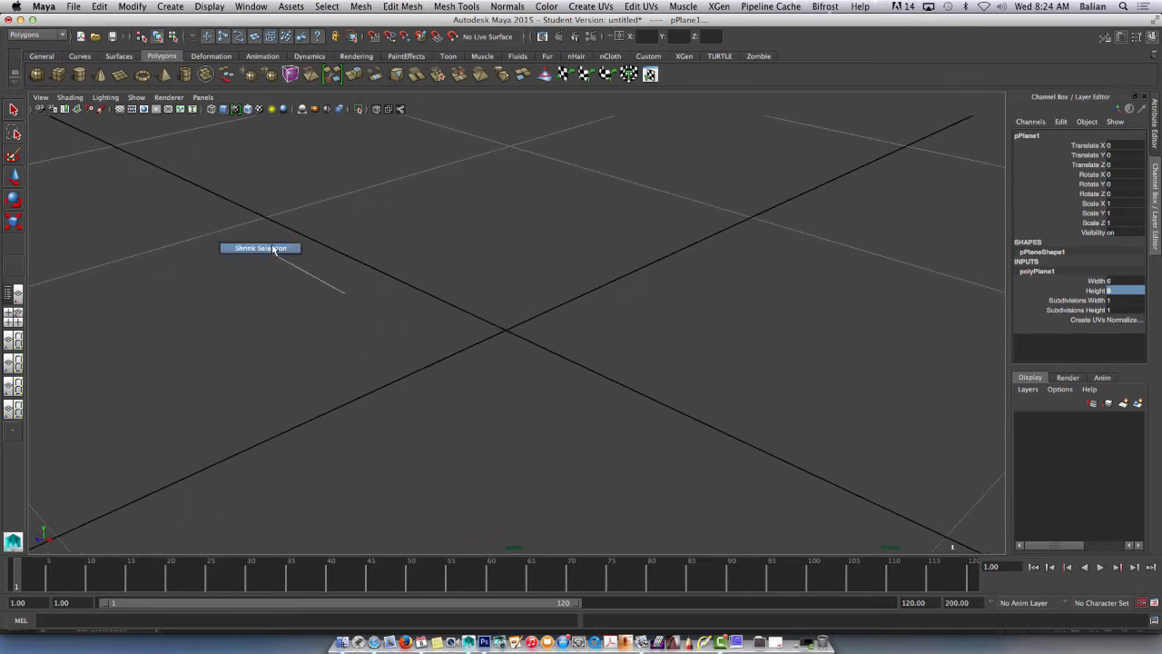
pyautogui.click(317, 324)
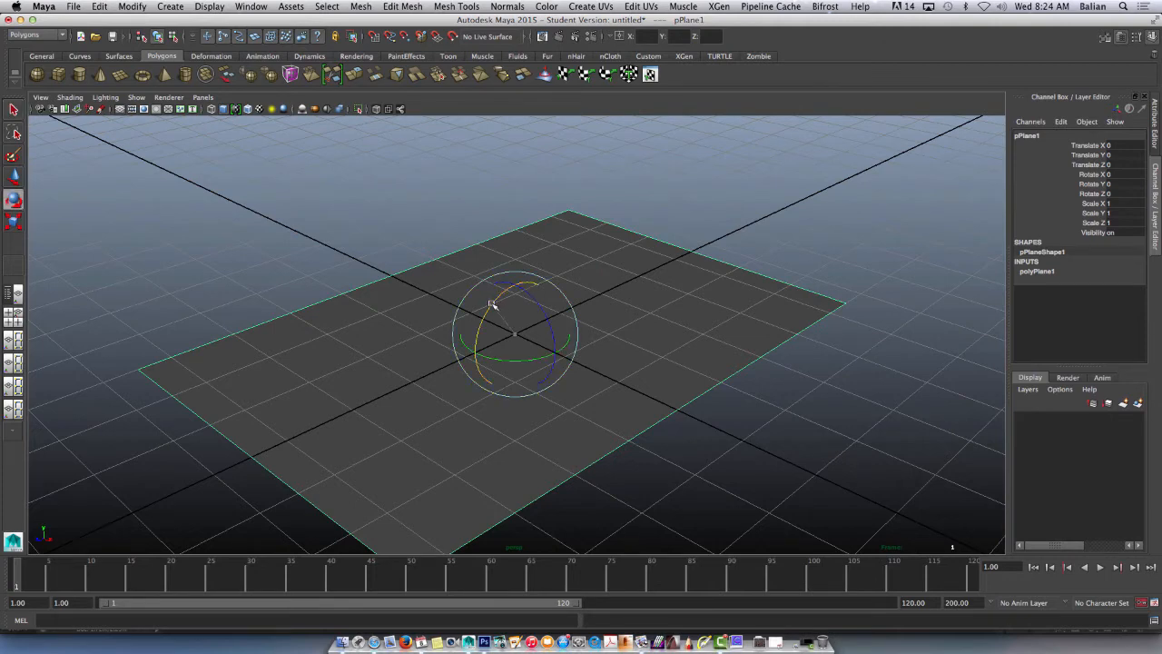
# - Rotate the plane 90° upright, raise it above the grid and push it back
pyautogui.moveTo(490, 304); pyautogui.dragTo(508, 329)
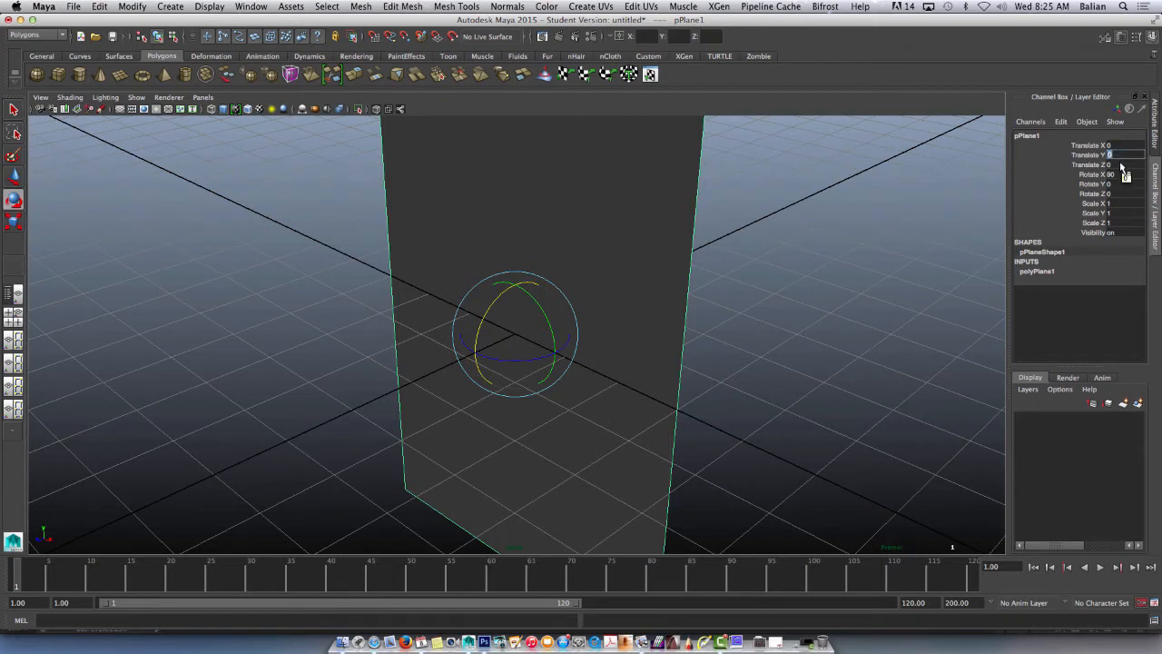
pyautogui.click(462, 245)
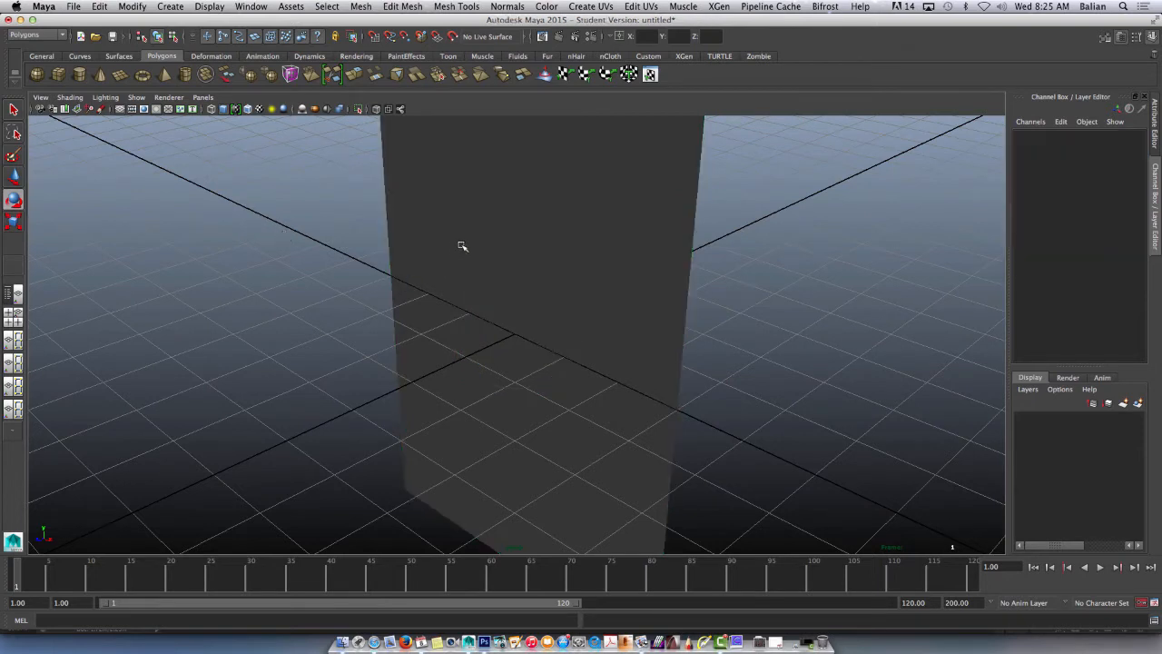
pyautogui.click(514, 336)
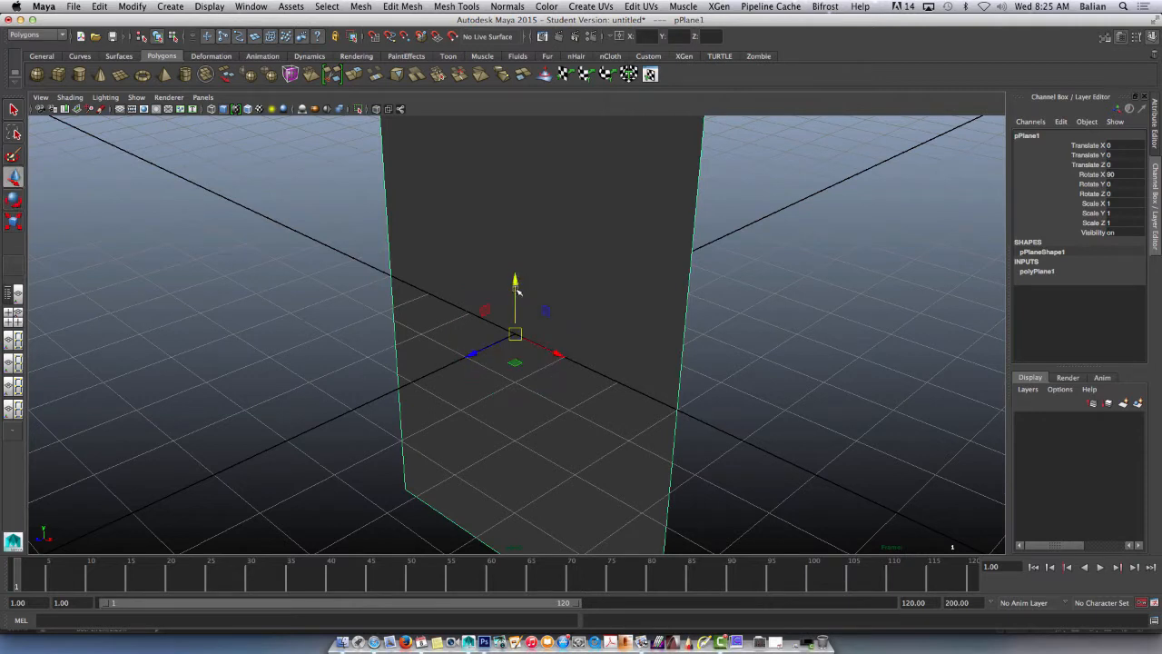
pyautogui.moveTo(514, 281); pyautogui.dragTo(533, 250)
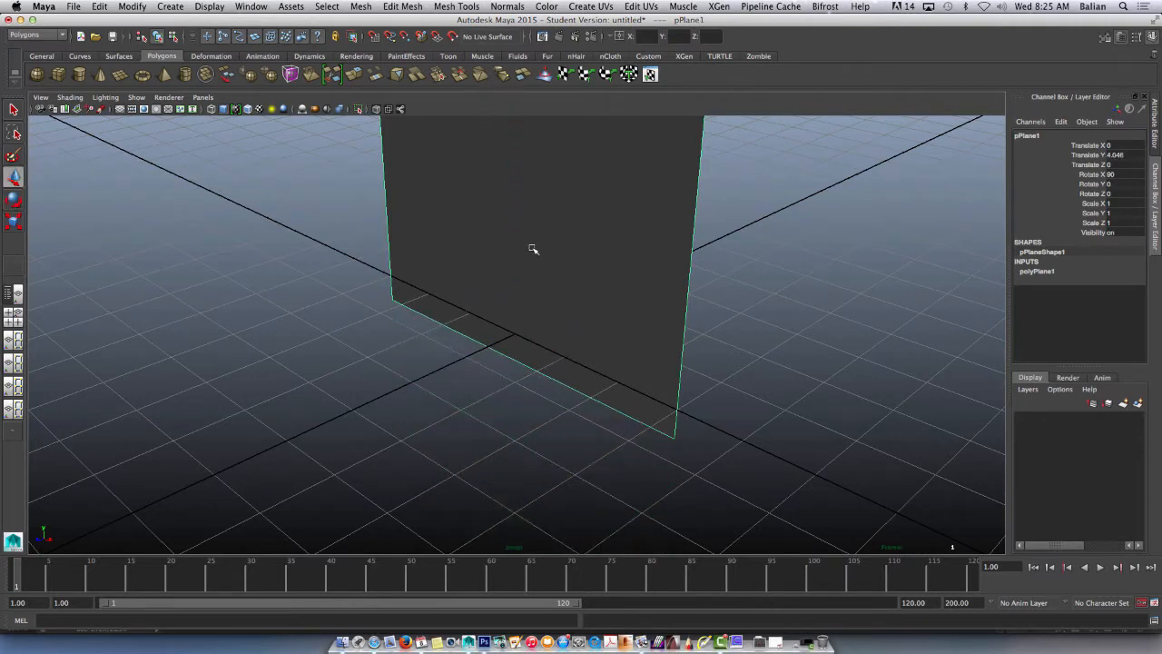
pyautogui.click(512, 245)
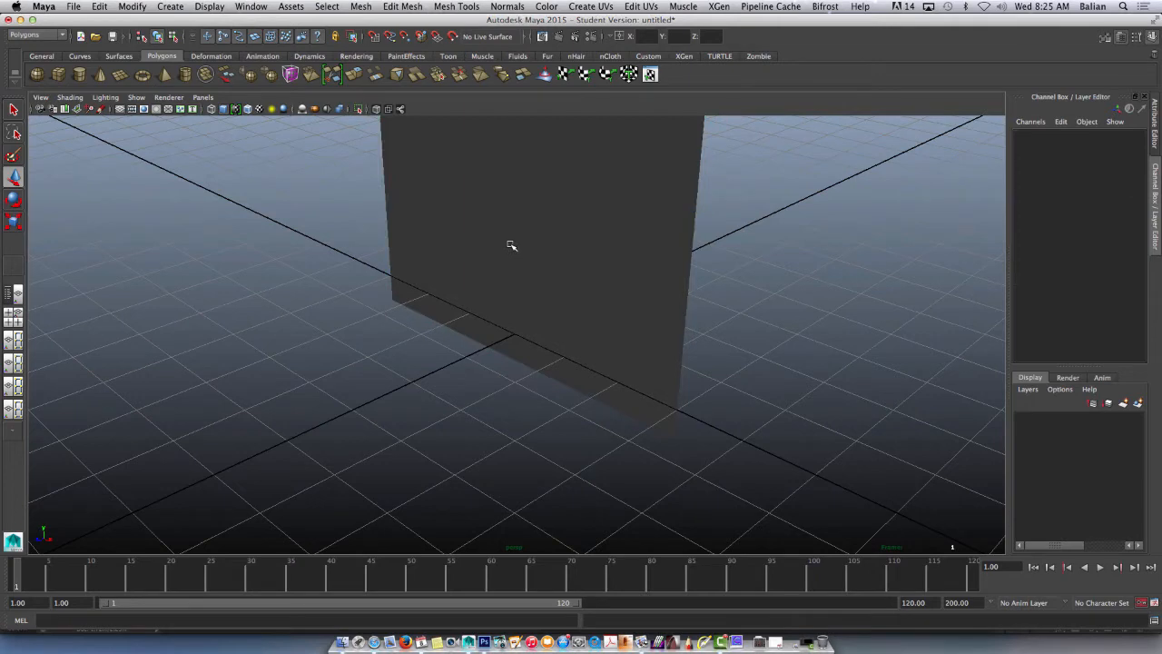
pyautogui.click(517, 236)
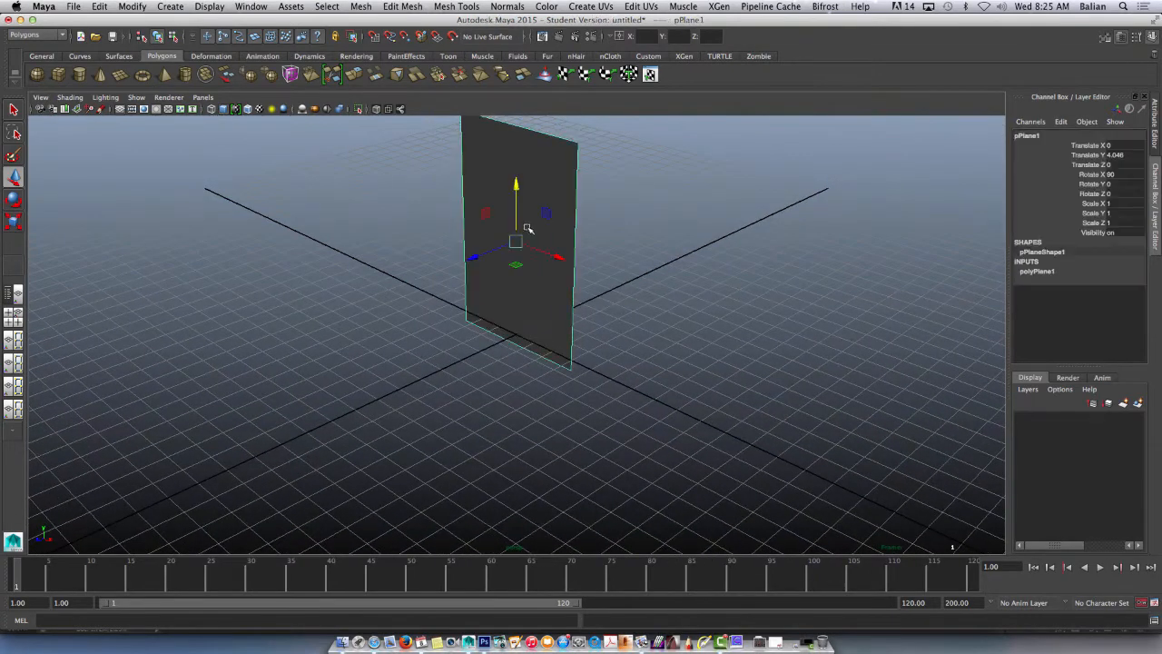
pyautogui.moveTo(516, 241); pyautogui.dragTo(753, 151)
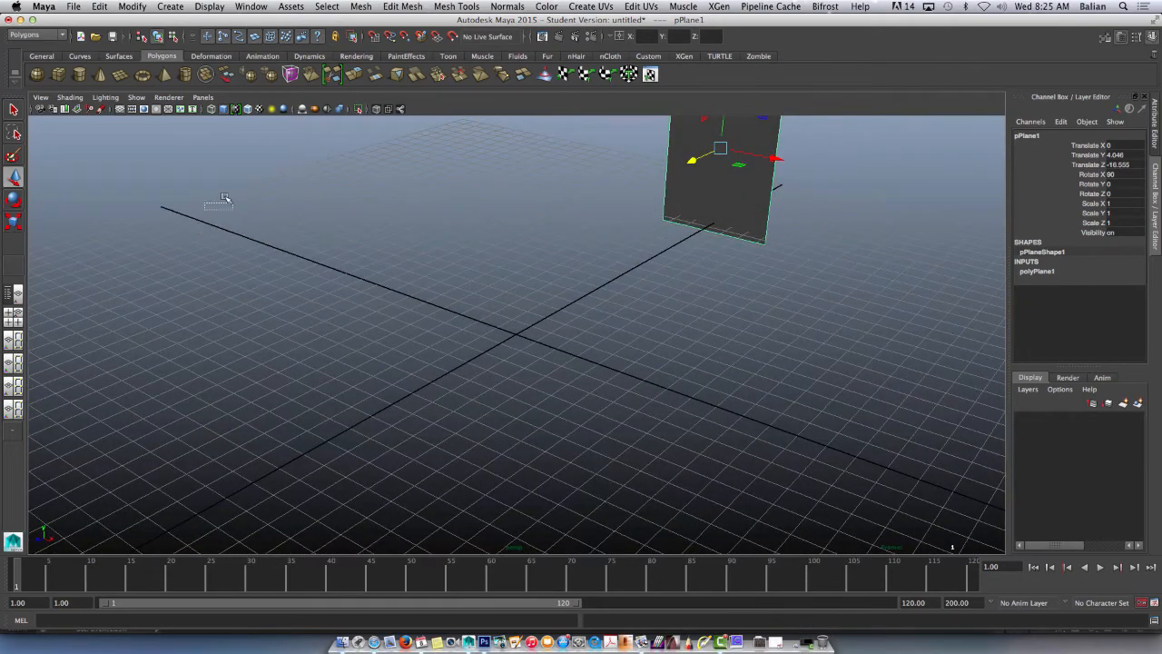
pyautogui.click(482, 297)
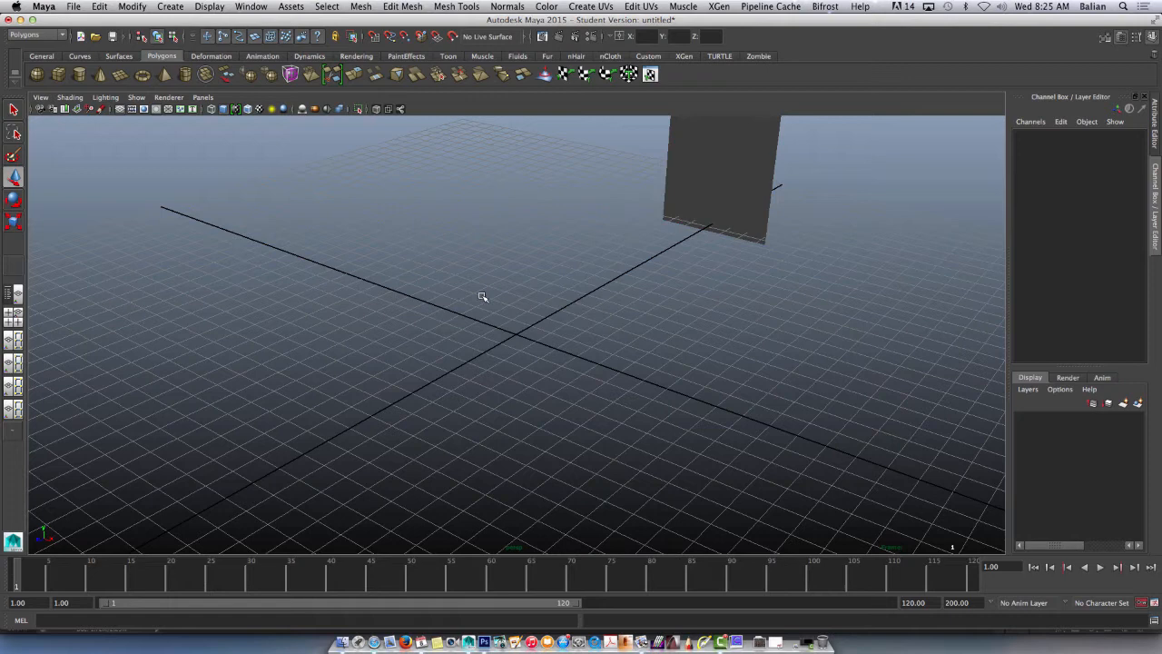
pyautogui.moveTo(491, 359)
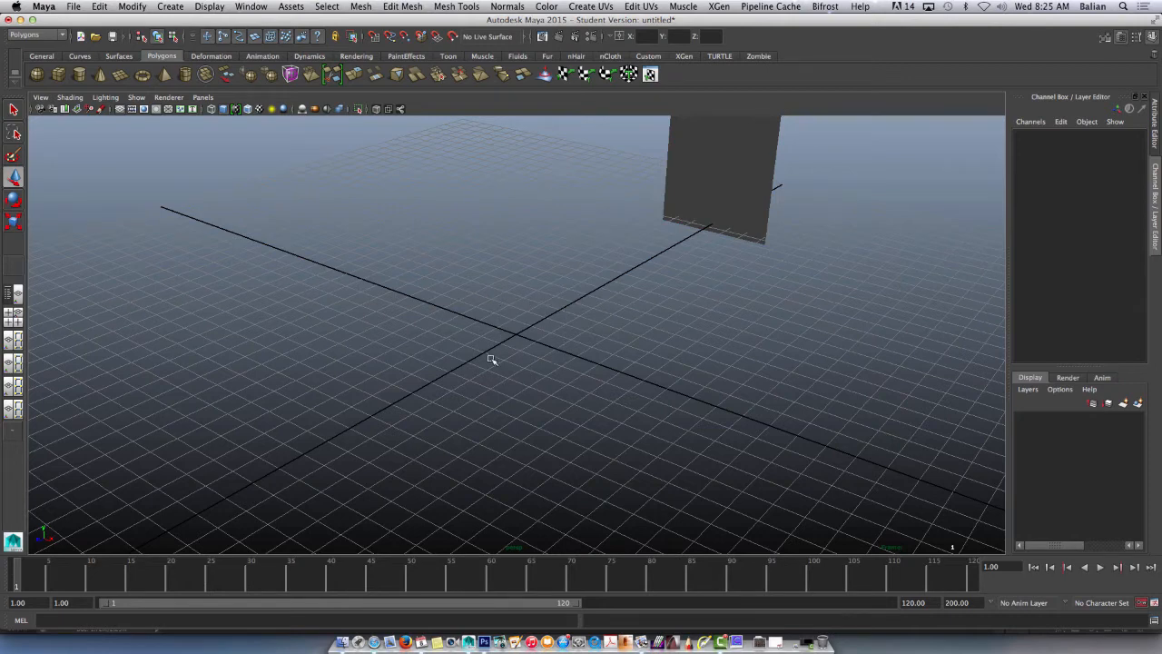
# - Assign a new Lambert material named Harry01 to the upright plane
pyautogui.click(717, 181)
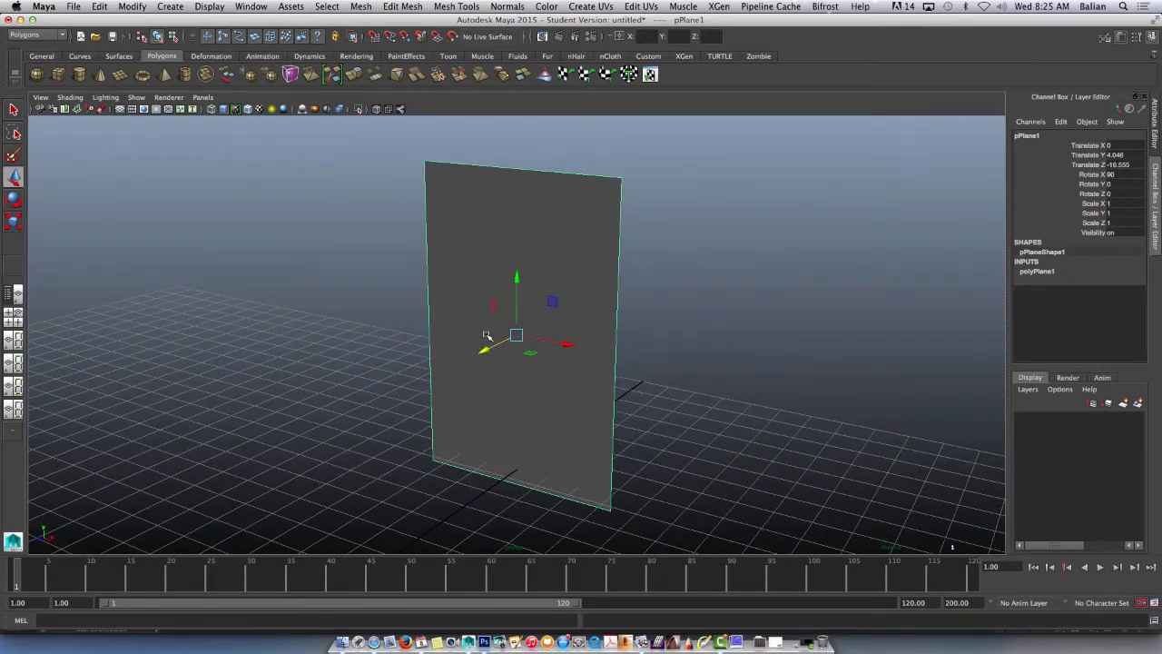
pyautogui.rightClick(517, 336)
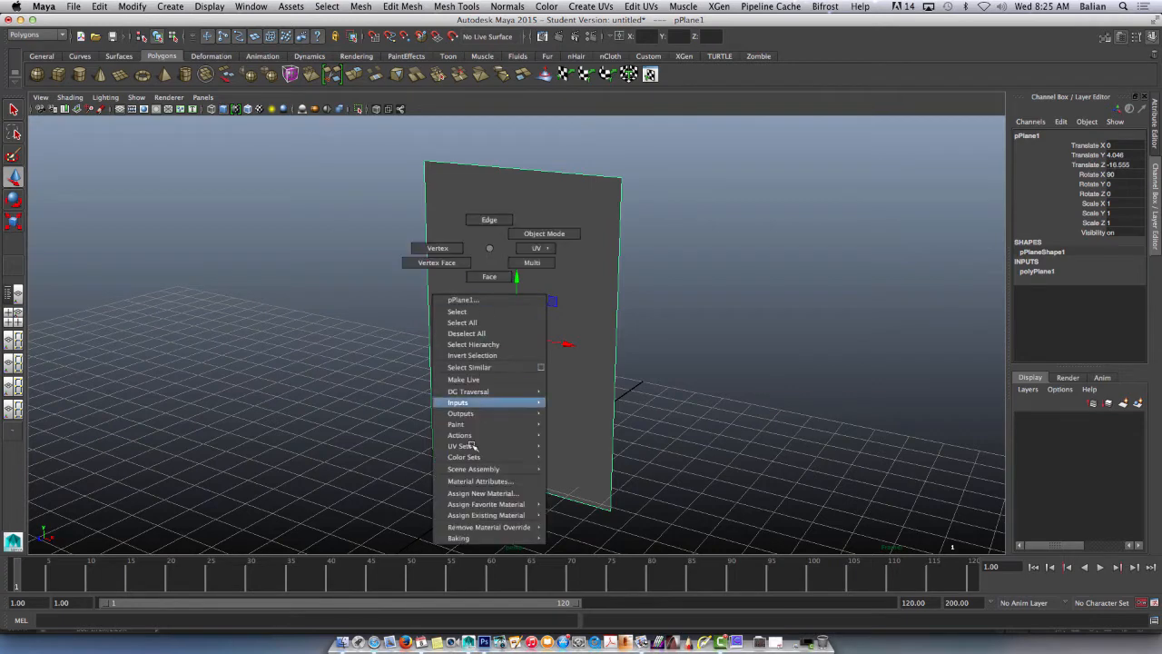
pyautogui.click(482, 493)
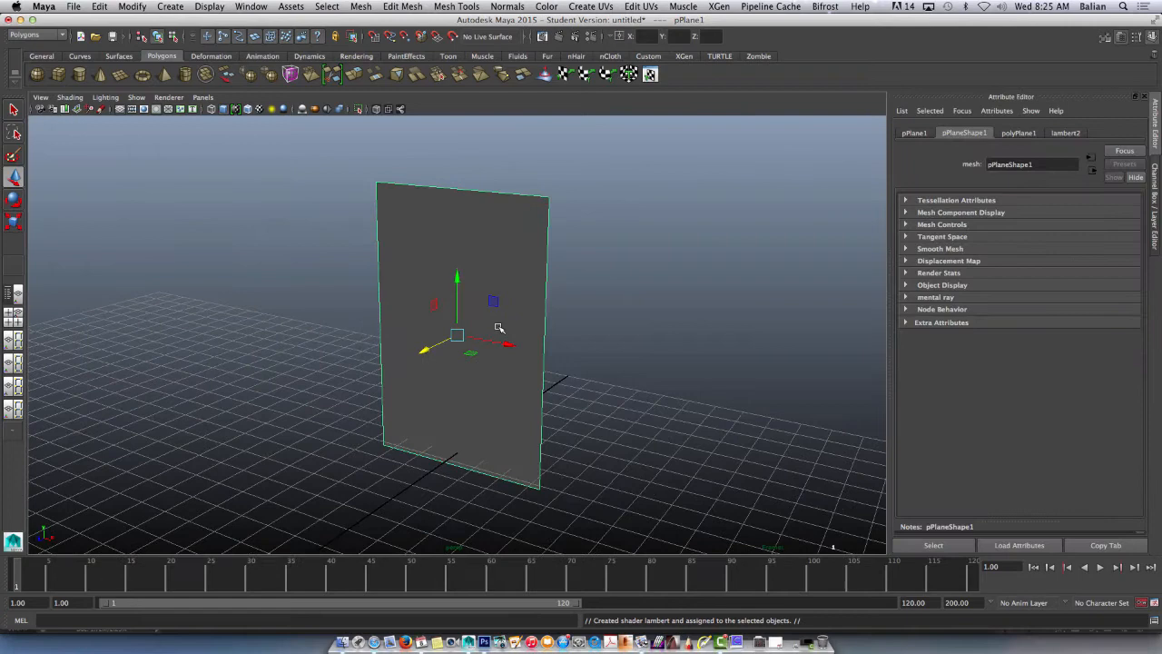
pyautogui.click(1065, 133)
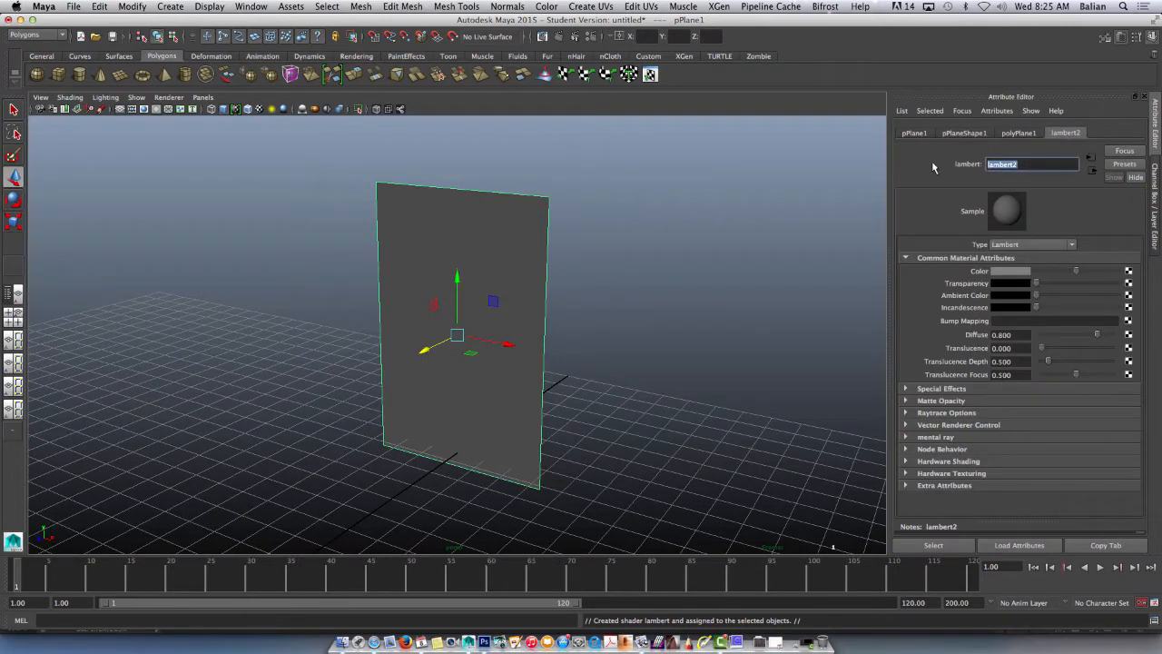
pyautogui.write('Harry')
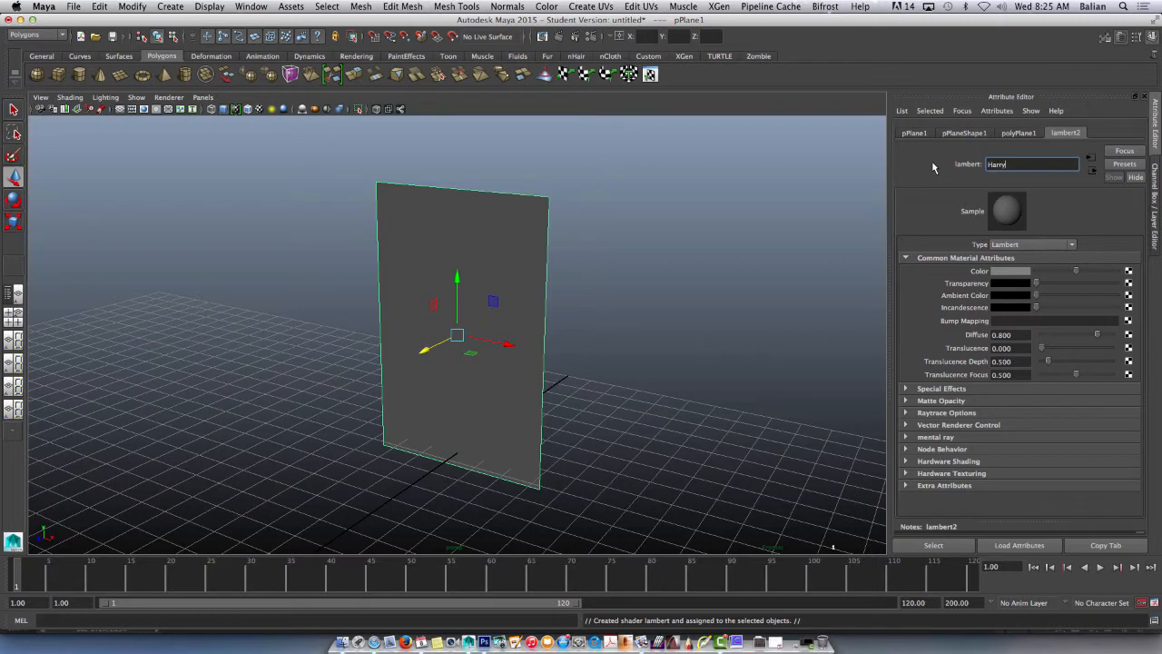
pyautogui.write('01')
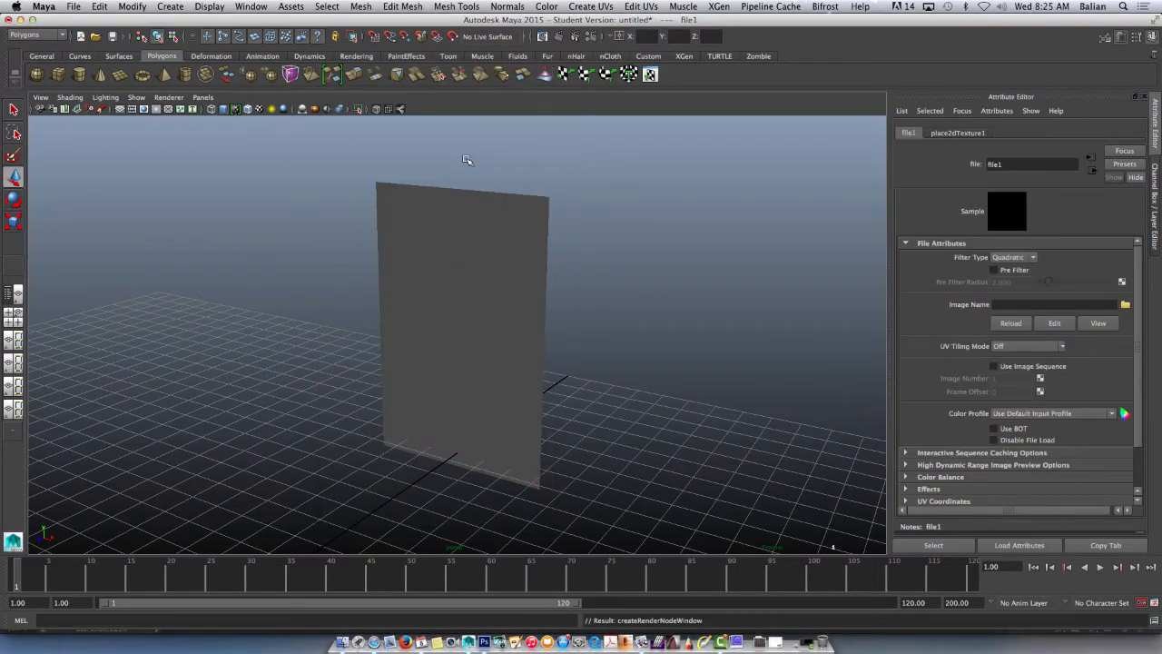
# - Load CHIBI_Harry_Start.jpg from the Desktop as the texture and show textures in the viewport
pyautogui.click(1126, 304)
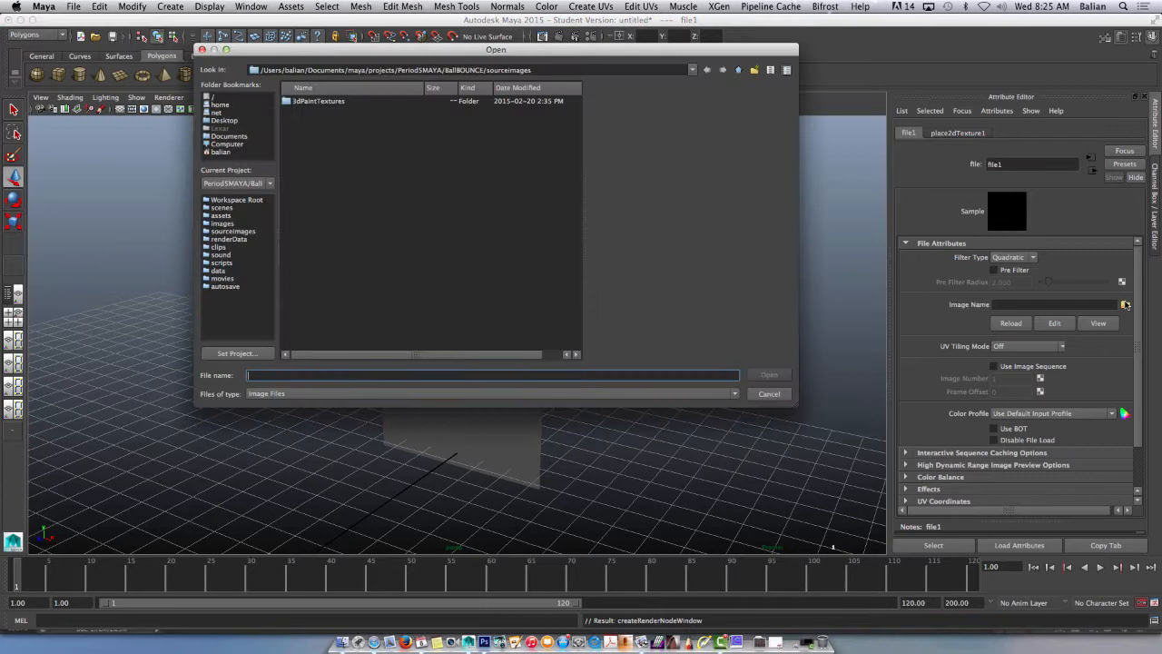
pyautogui.click(224, 119)
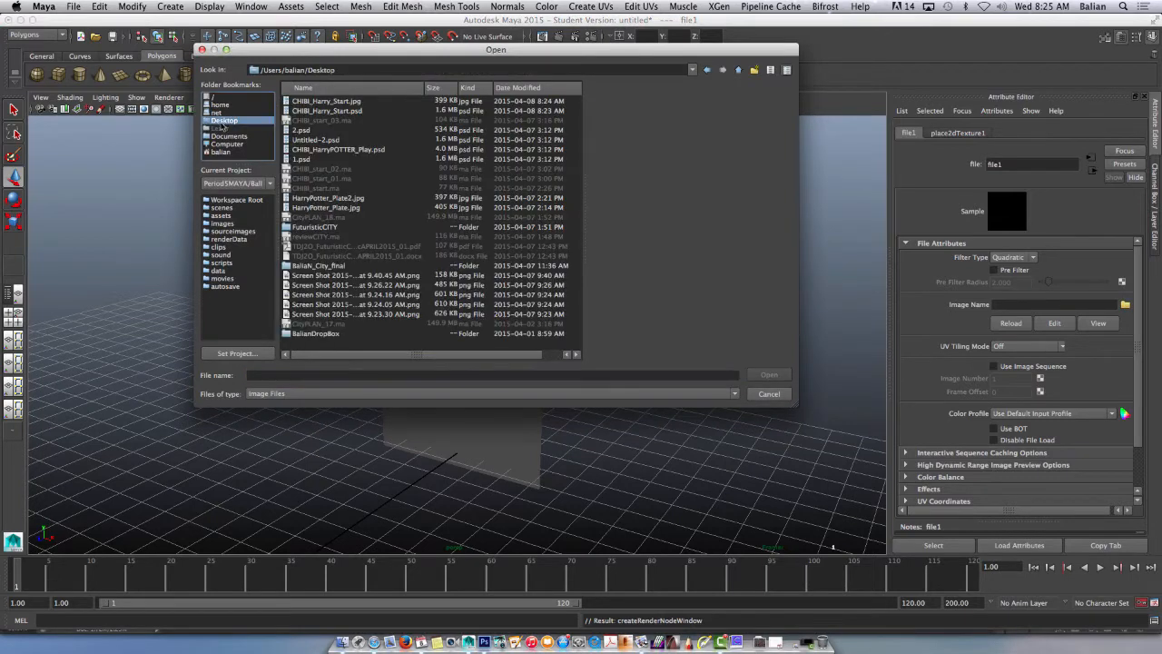
pyautogui.click(327, 100)
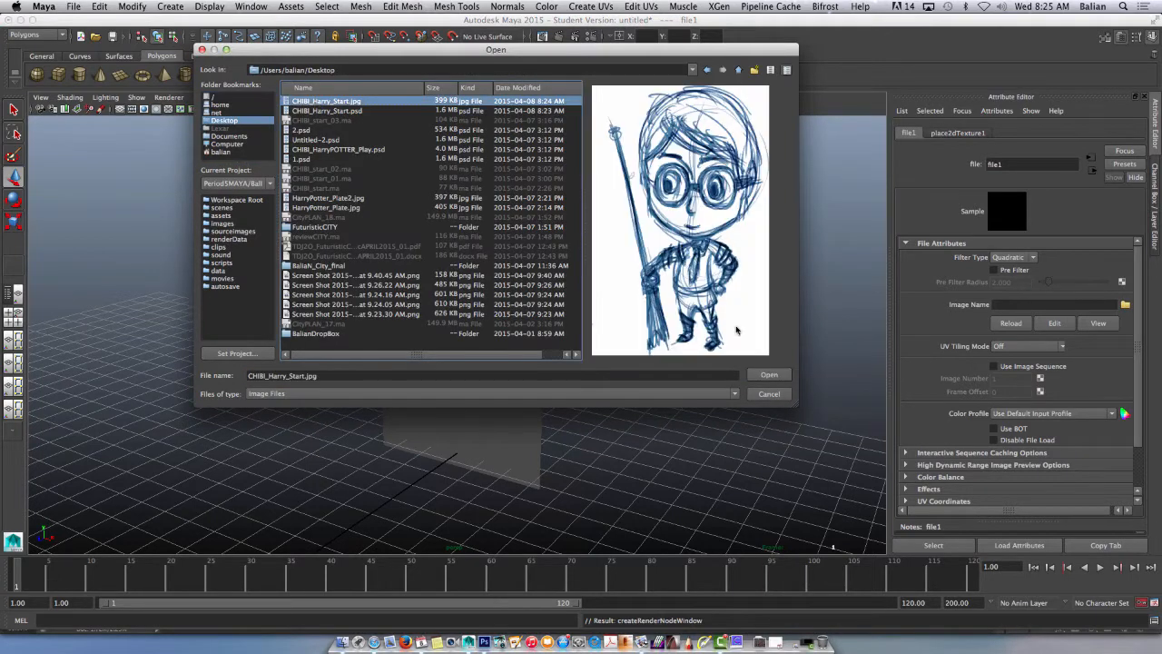
pyautogui.click(768, 374)
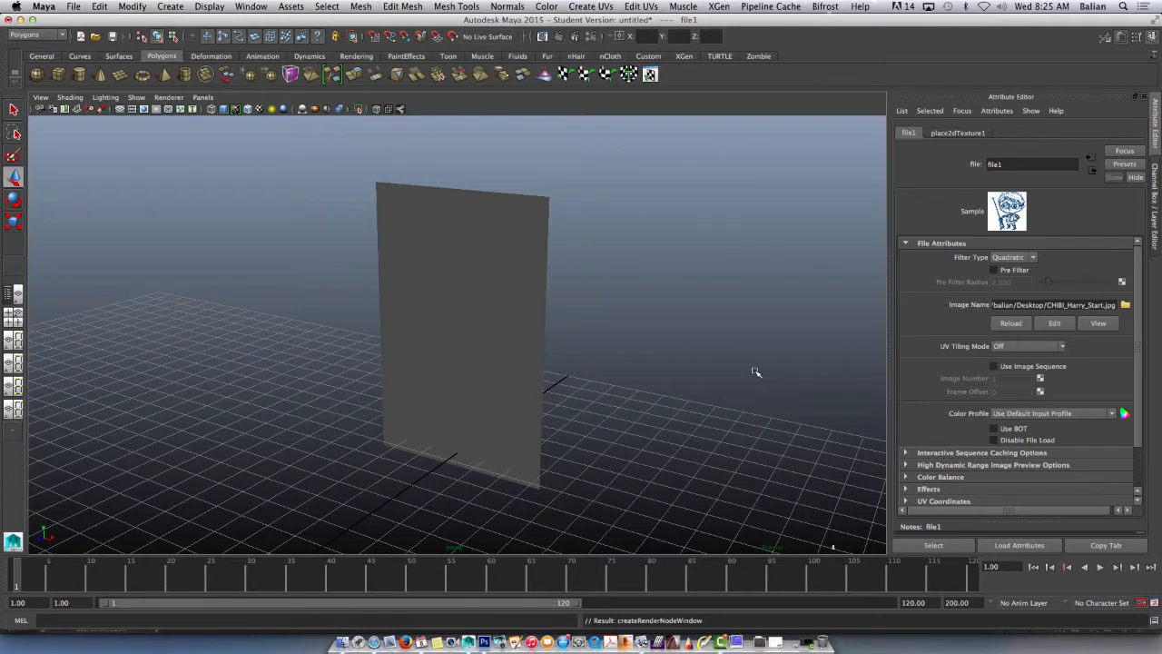
pyautogui.press('6')
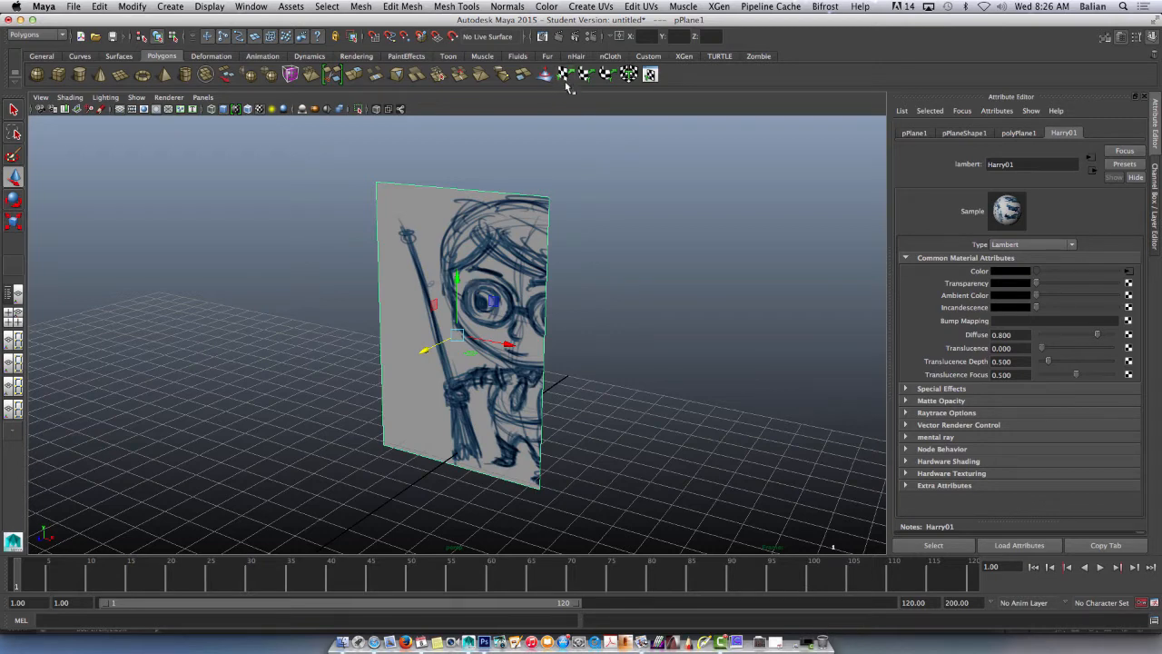
pyautogui.click(641, 7)
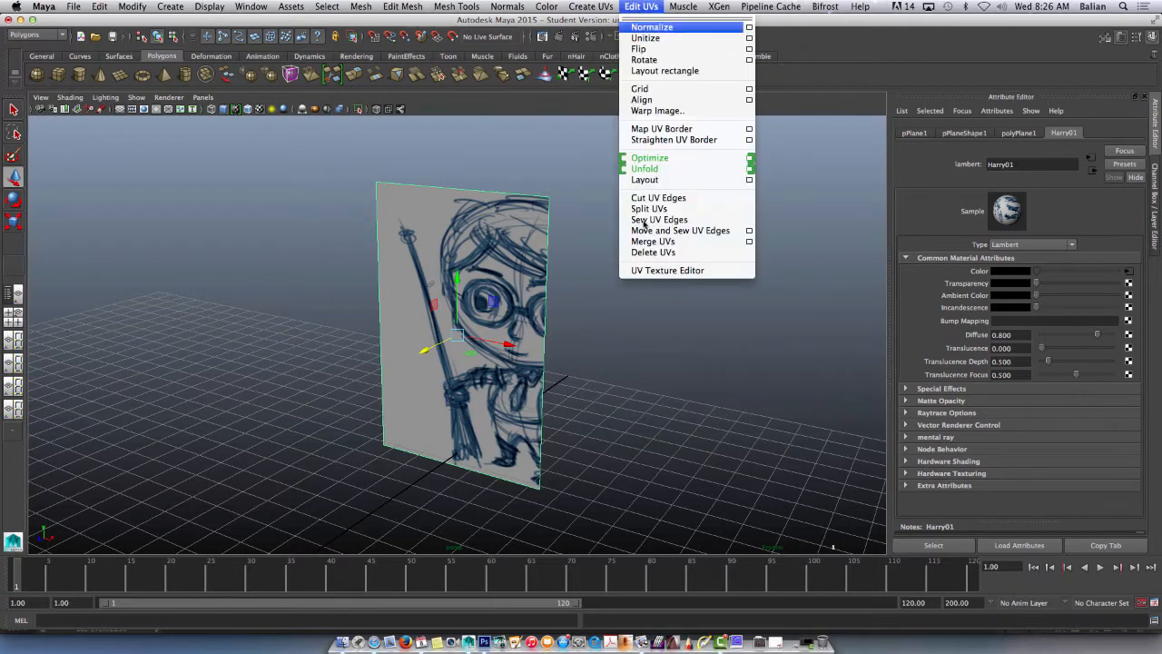
# - In the UV Texture Editor, stretch and shift the plane's UVs to fit the sketch
pyautogui.click(668, 269)
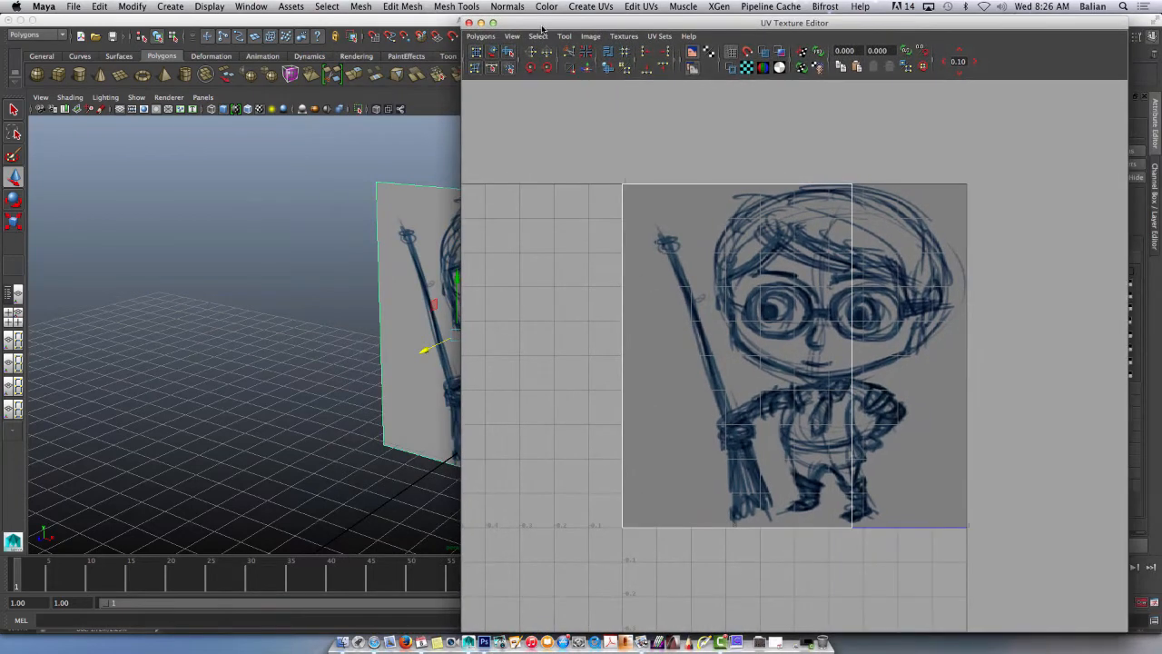
pyautogui.moveTo(1126, 334)
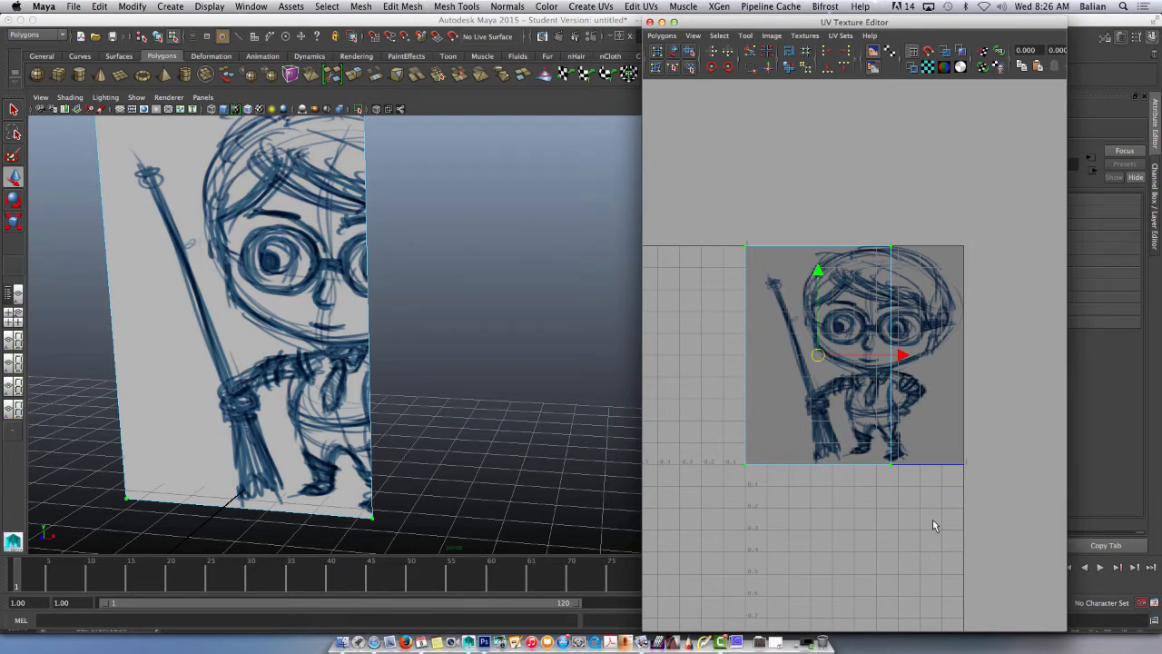
pyautogui.rightClick(787, 309)
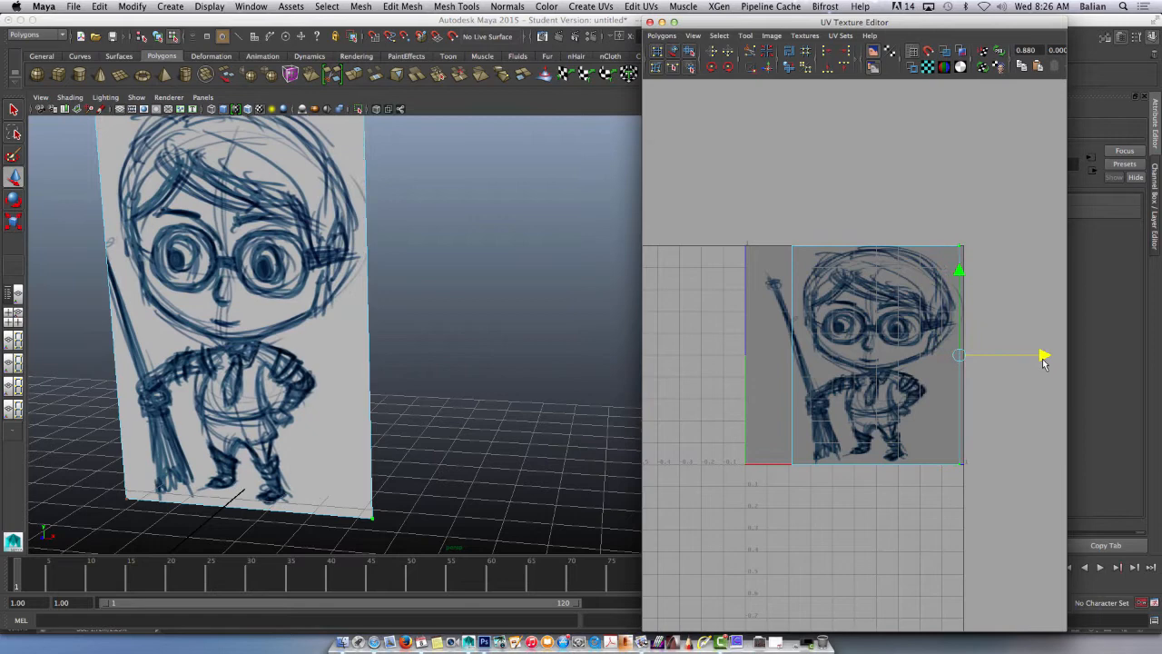
pyautogui.moveTo(957, 354); pyautogui.dragTo(789, 354)
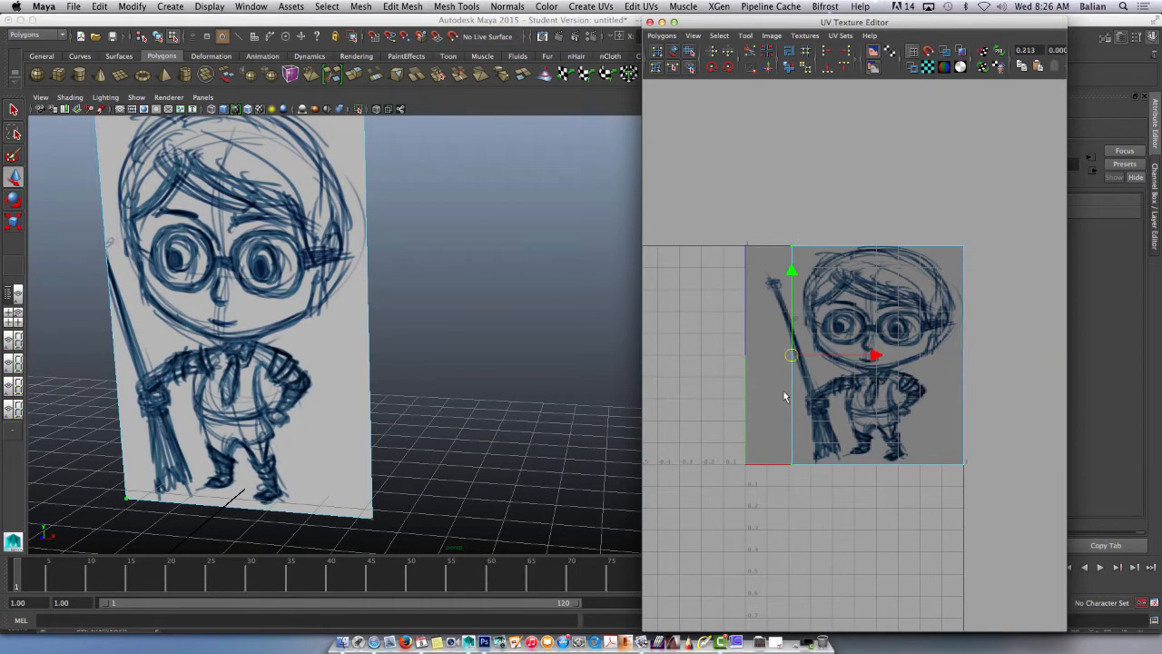
pyautogui.moveTo(871, 355); pyautogui.dragTo(844, 354)
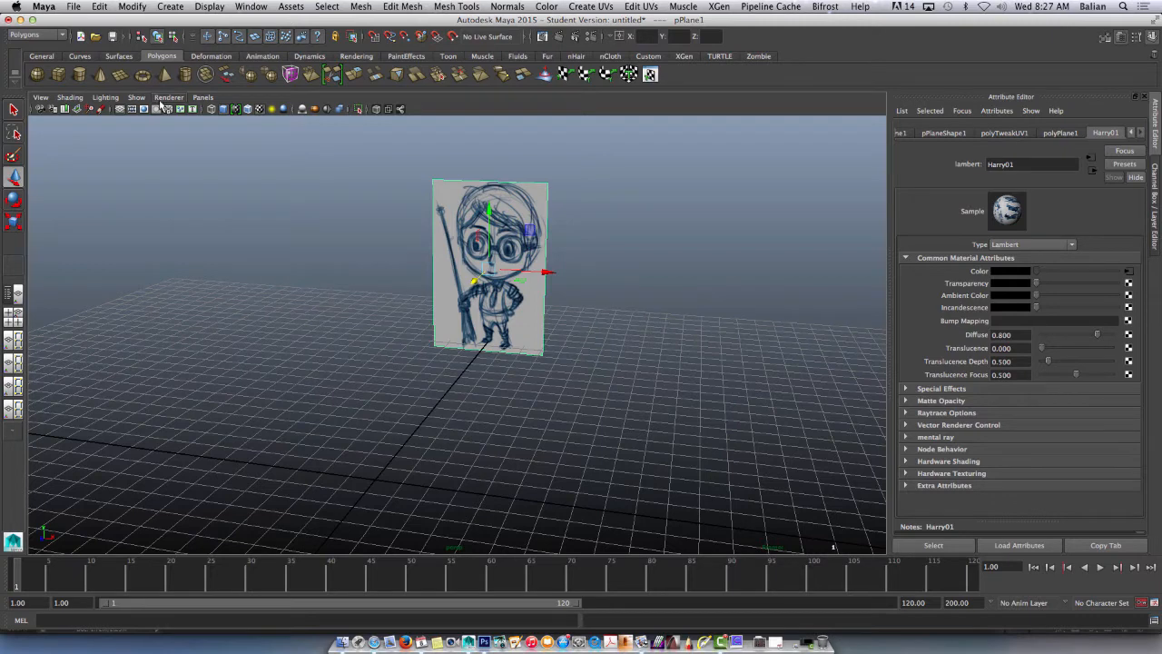
# - Create a polygon cube, raise it over the sketch's head and widen it to match
pyautogui.click(36, 75)
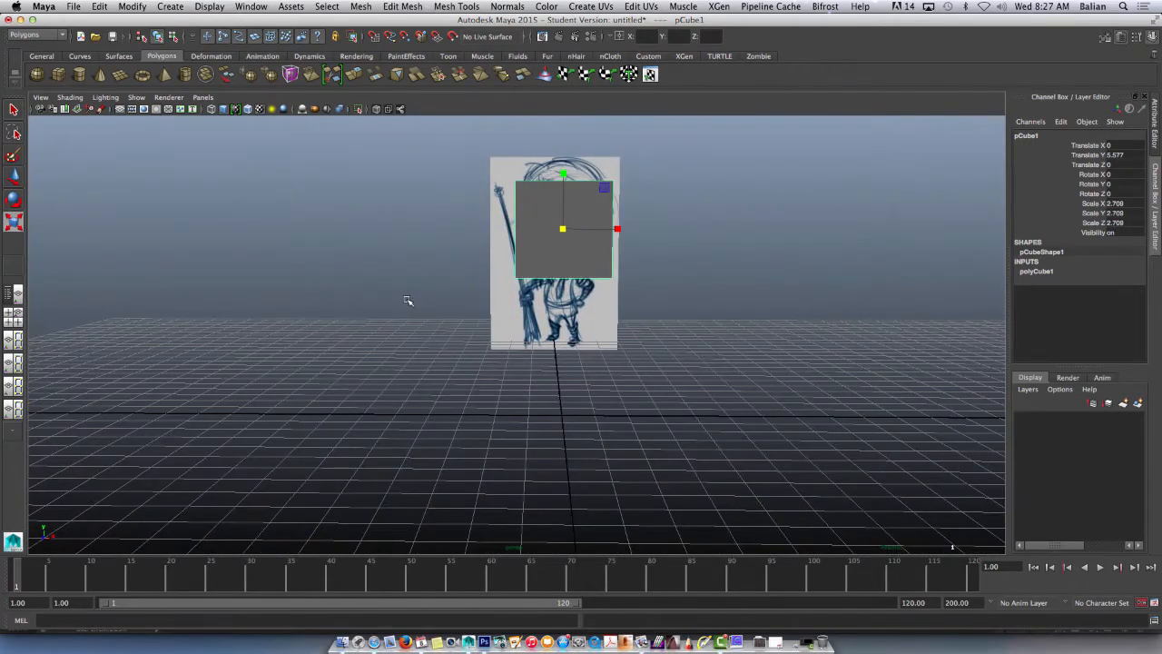
pyautogui.moveTo(440, 275)
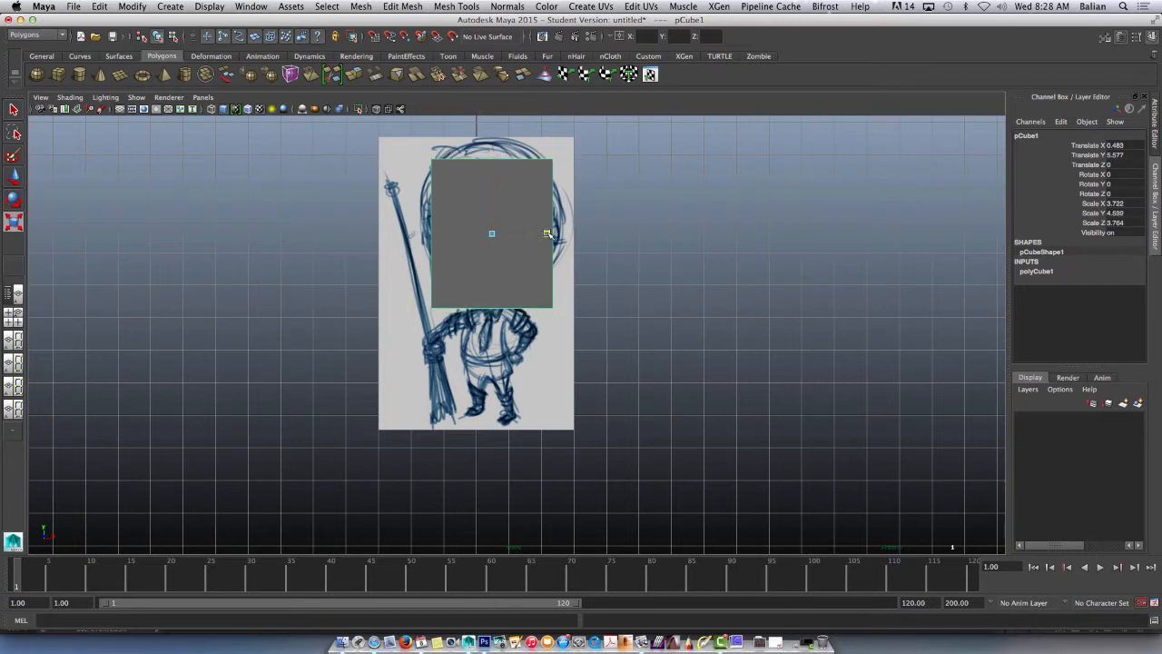
pyautogui.click(491, 233)
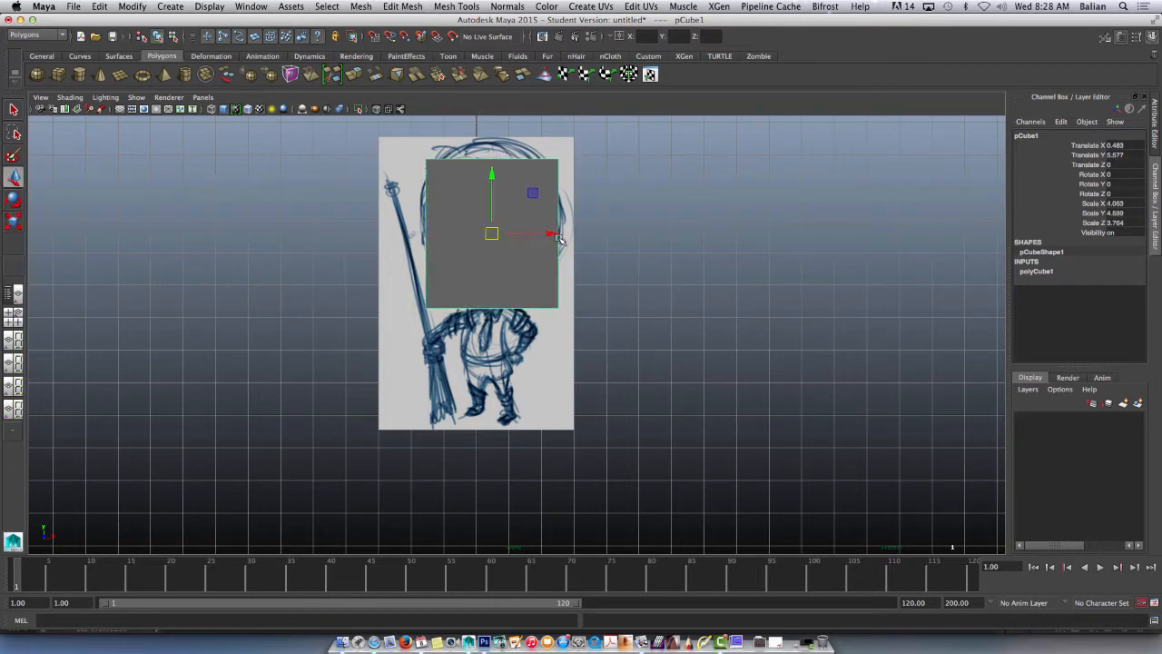
pyautogui.moveTo(491, 234); pyautogui.dragTo(491, 223)
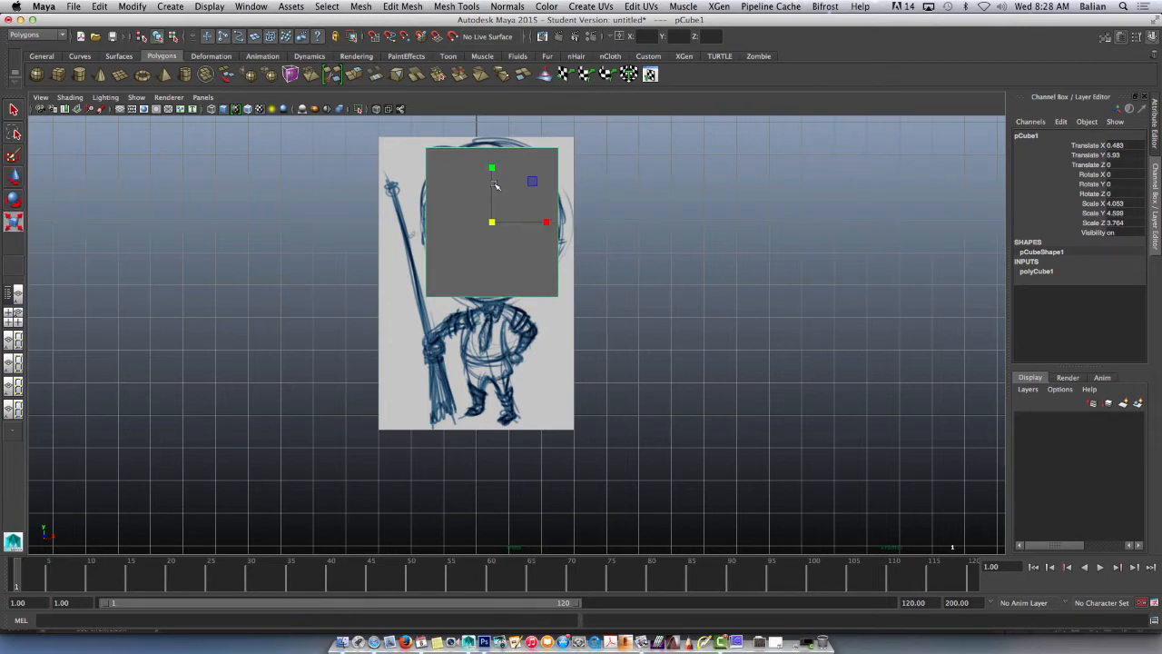
pyautogui.moveTo(545, 222); pyautogui.dragTo(558, 220)
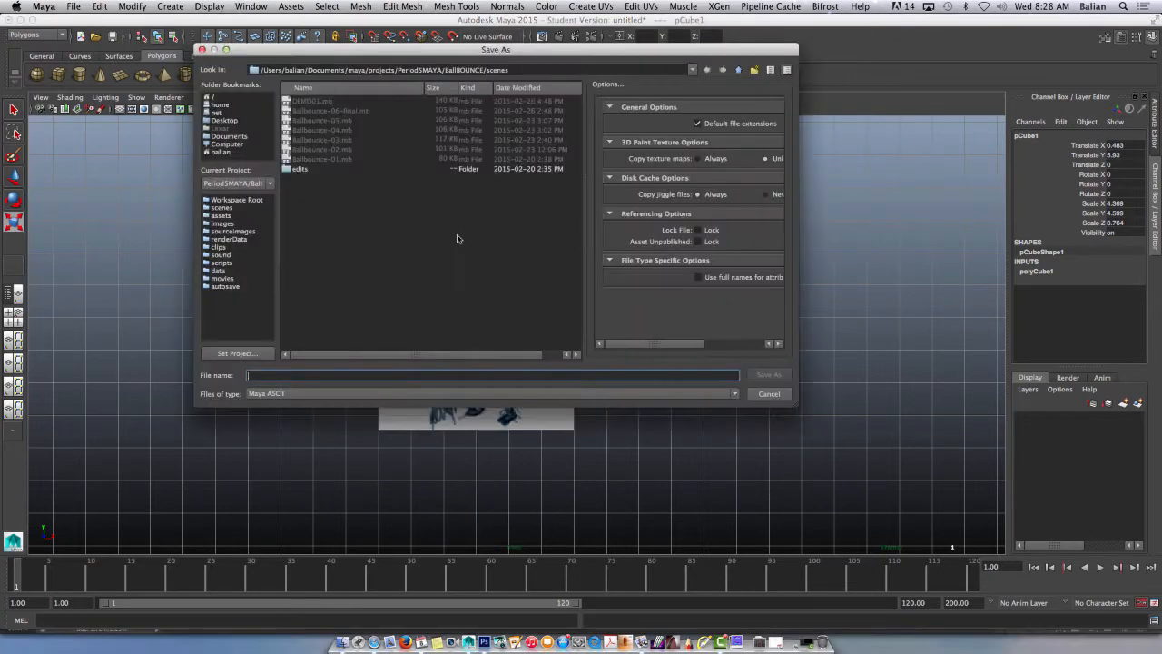
# - Save the scene to the Desktop as CHIBI_model_Harry_01, continuing past the Student Version warning
pyautogui.click(224, 119)
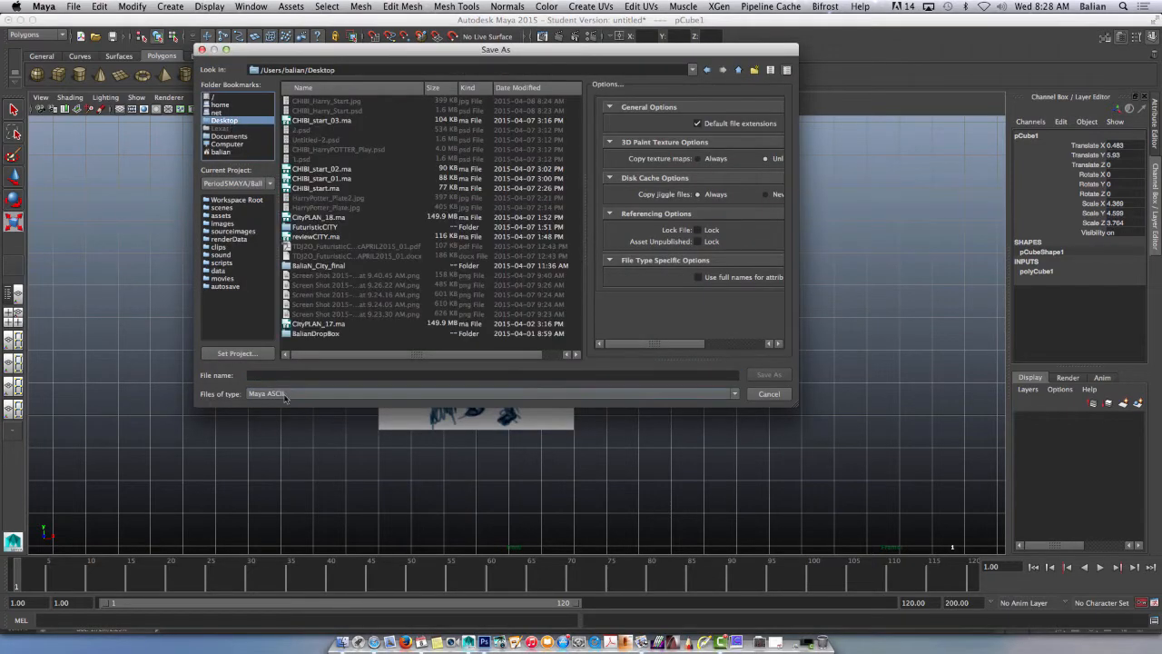
pyautogui.write('CHIBI_')
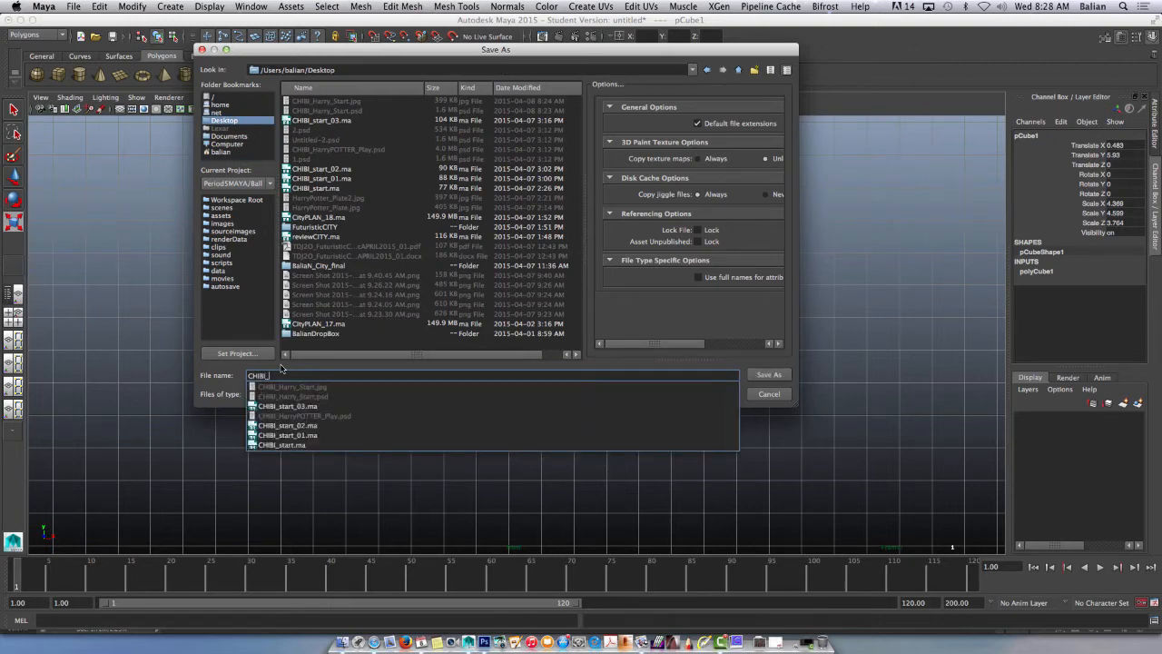
pyautogui.write('model_')
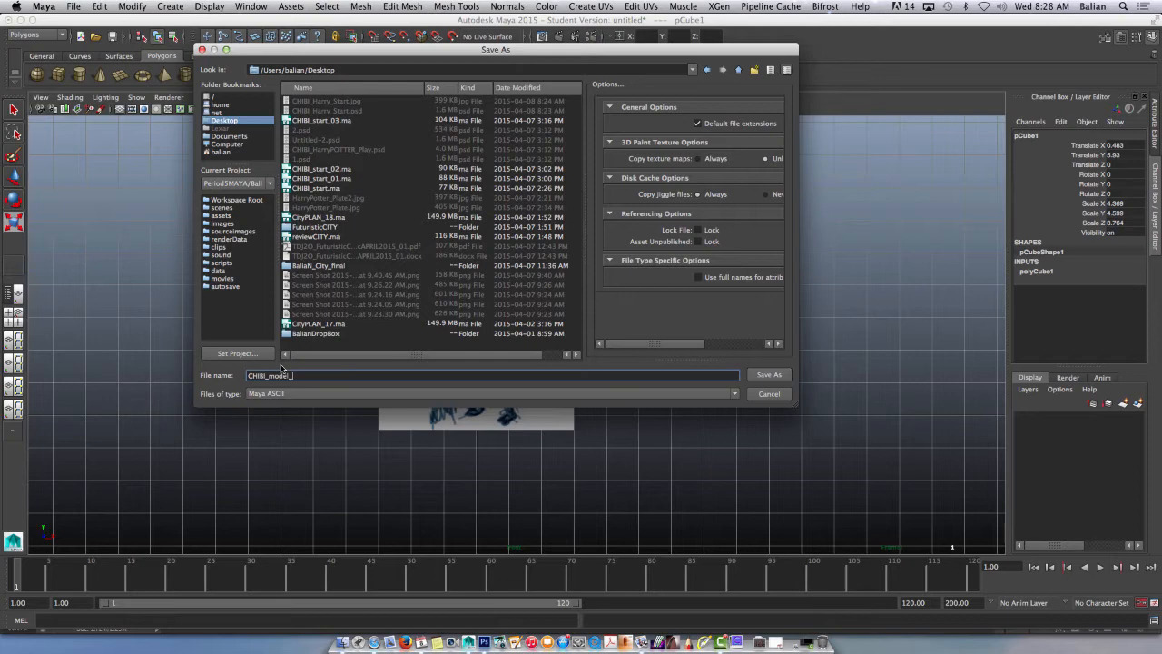
pyautogui.write('_Harry')
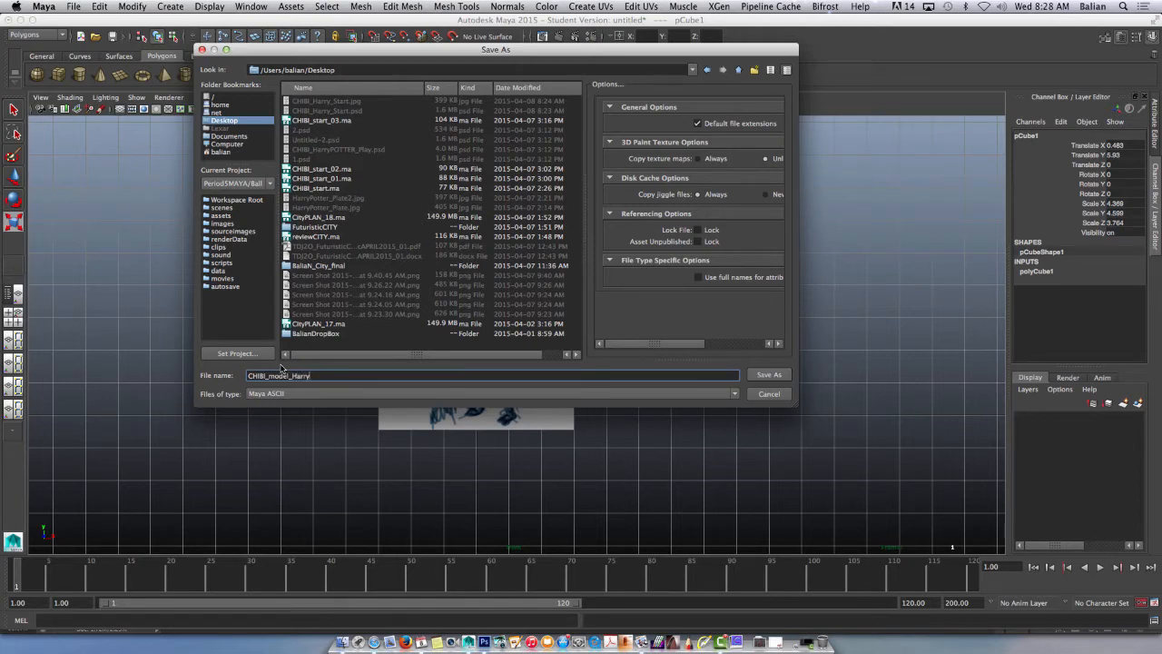
pyautogui.click(768, 374)
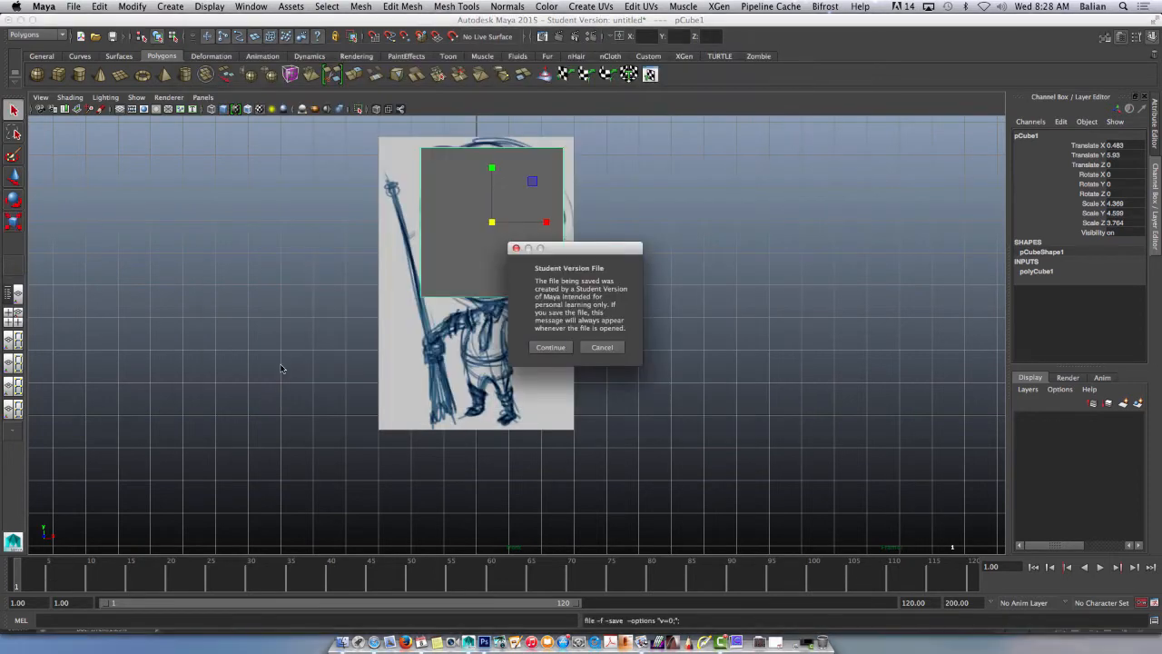
pyautogui.click(551, 346)
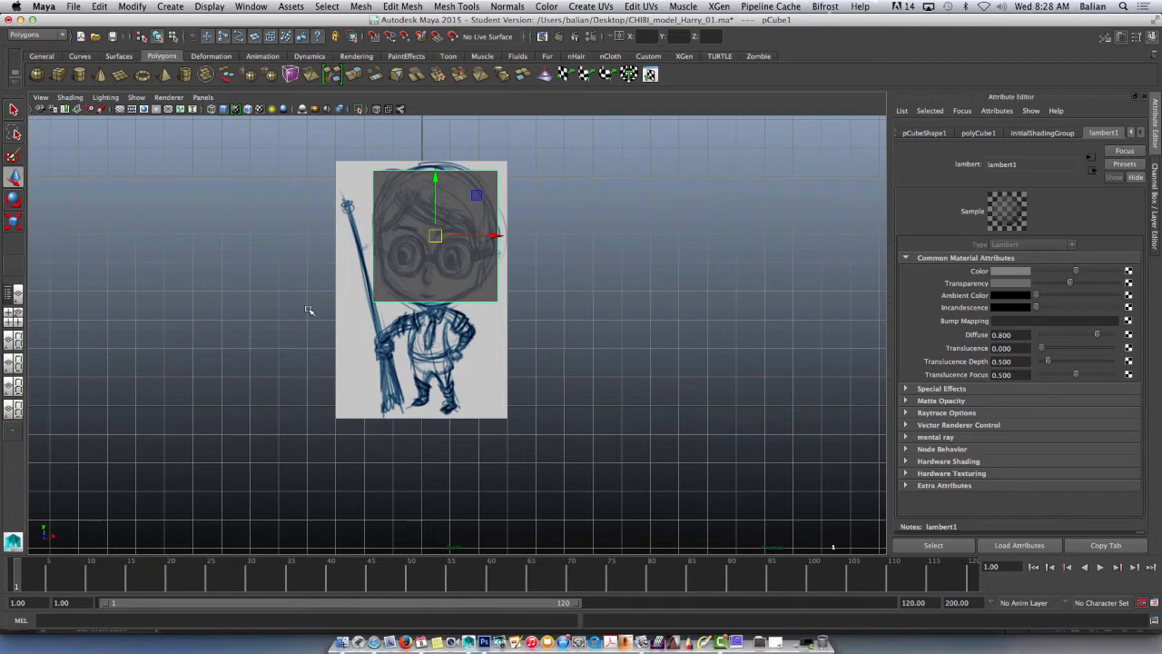
# - Apply Mesh > Smooth with division level 2 to the head cube
pyautogui.rightClick(436, 236)
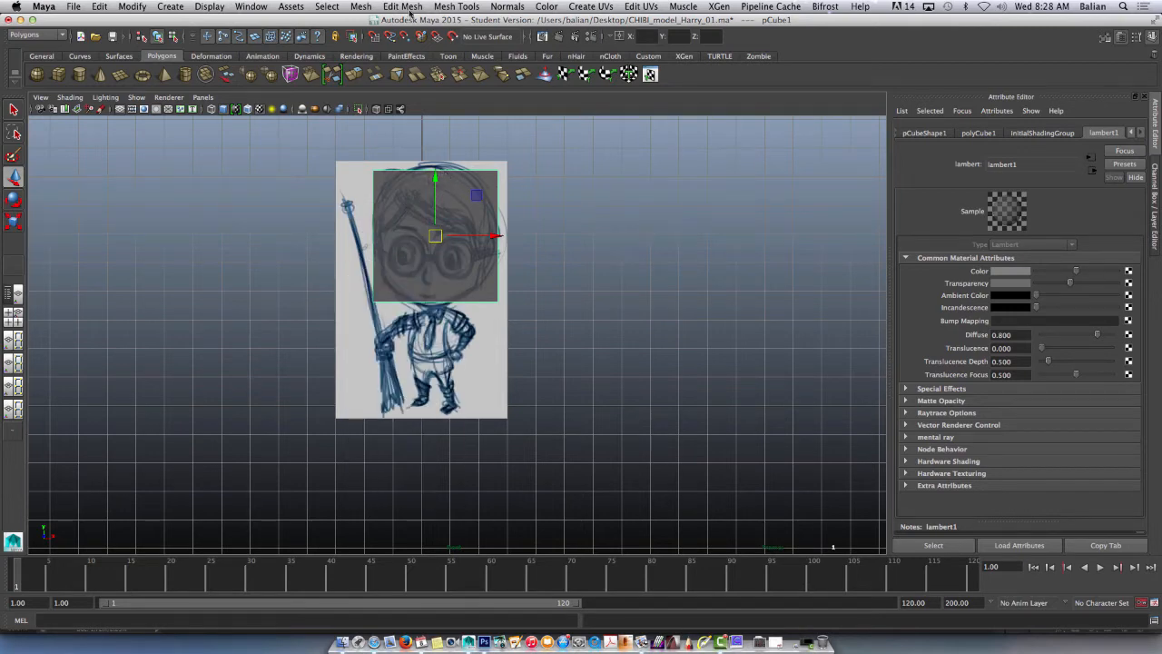
pyautogui.click(360, 7)
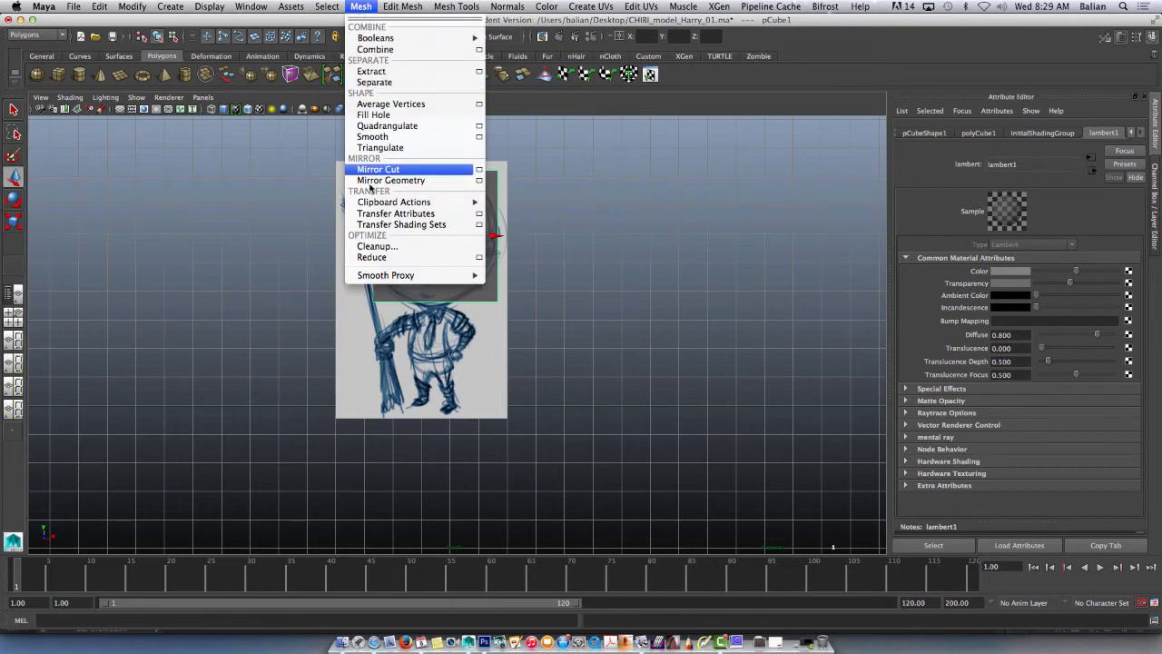
pyautogui.moveTo(372, 137)
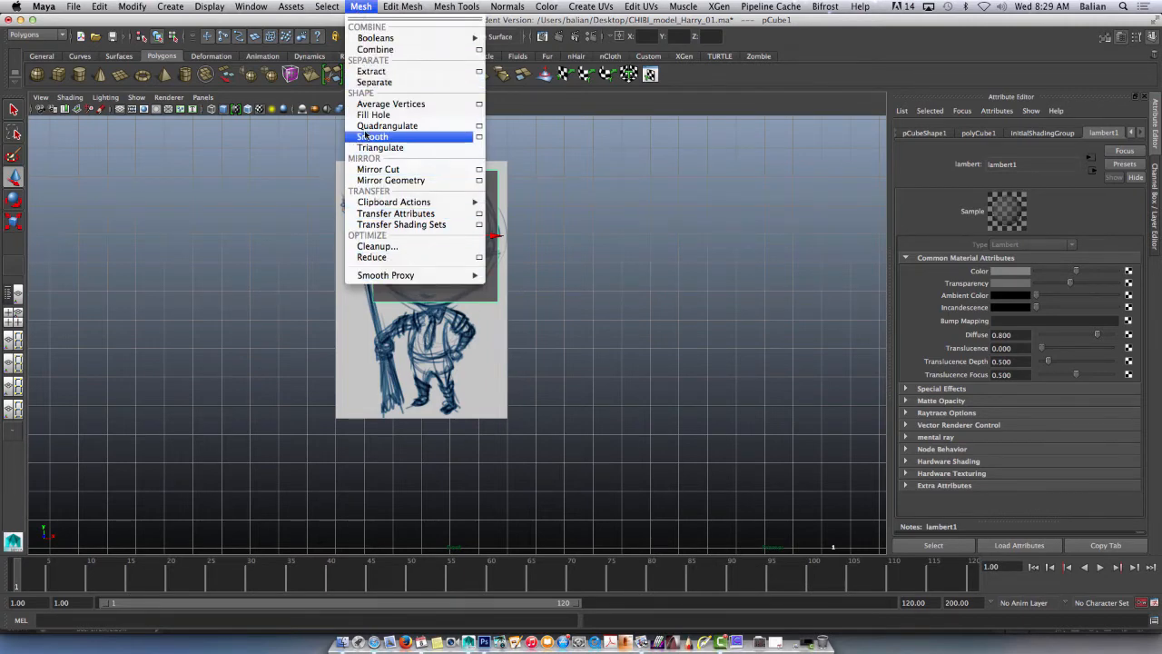
pyautogui.moveTo(479, 136)
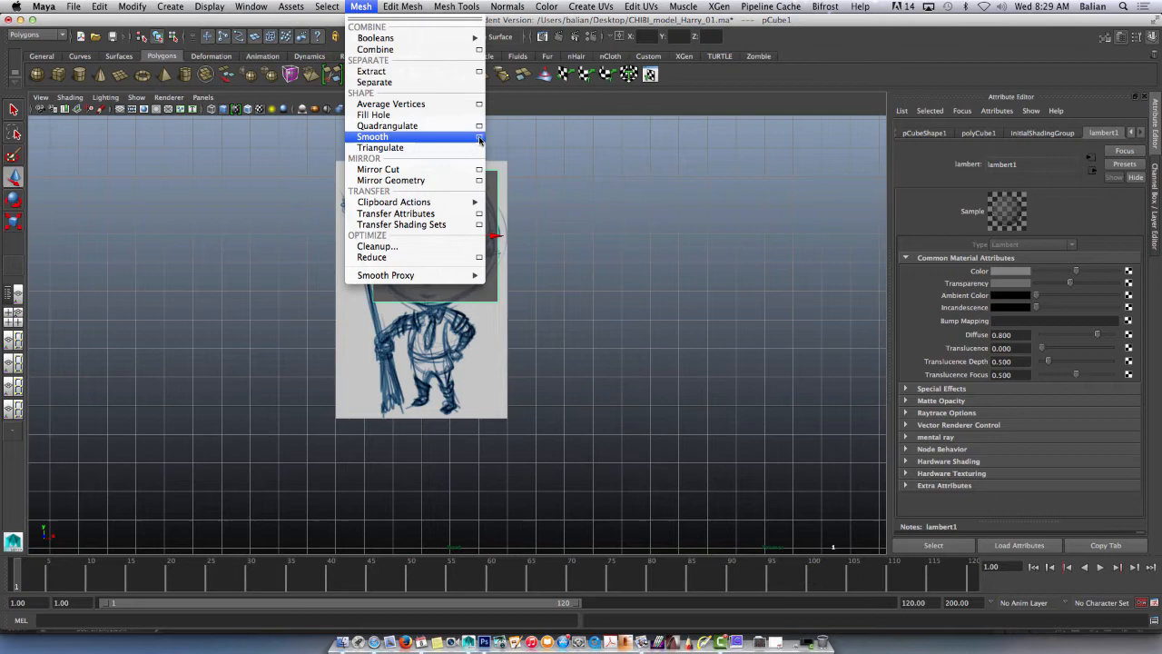
pyautogui.click(479, 136)
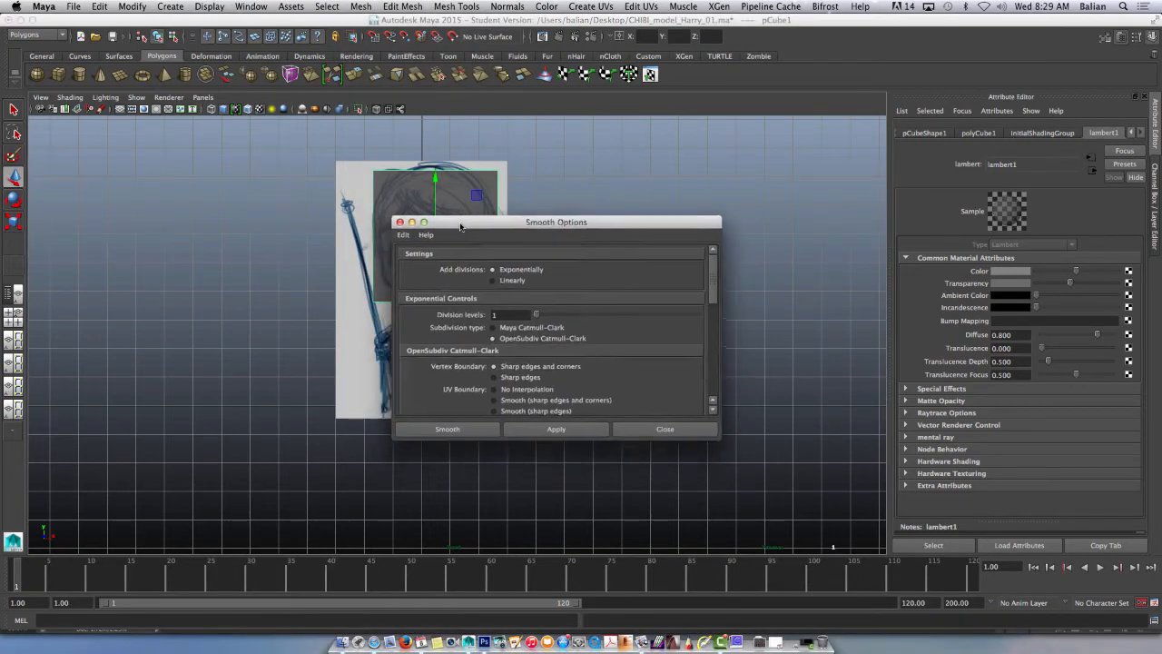
pyautogui.moveTo(556, 222); pyautogui.dragTo(726, 88)
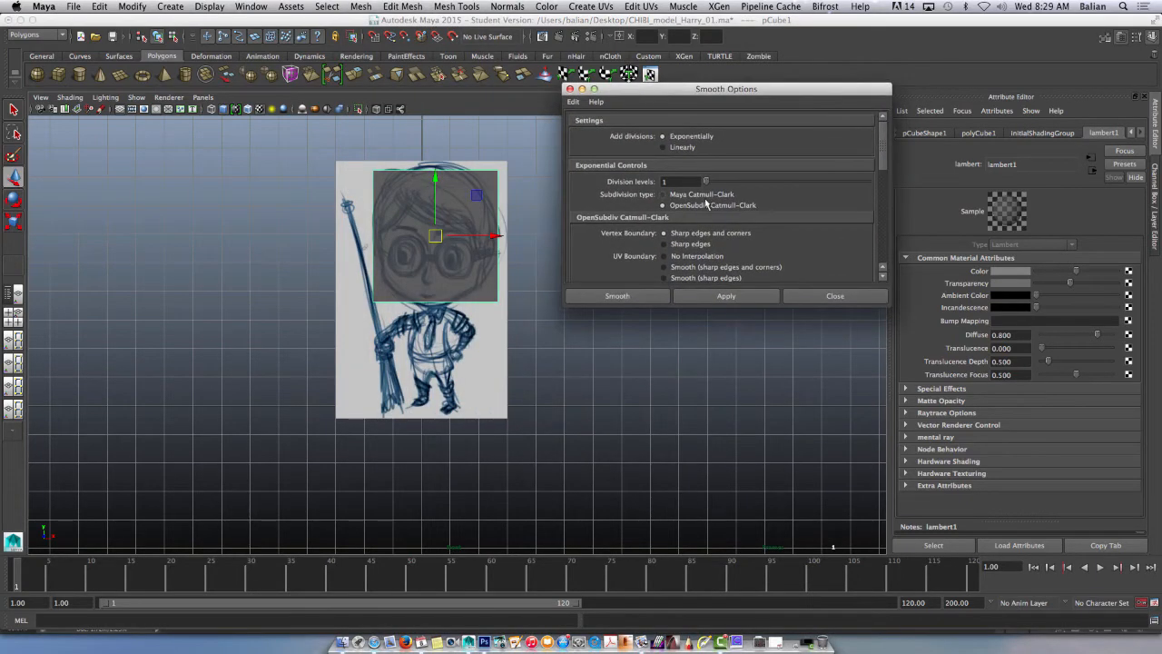
pyautogui.tripleClick(681, 181)
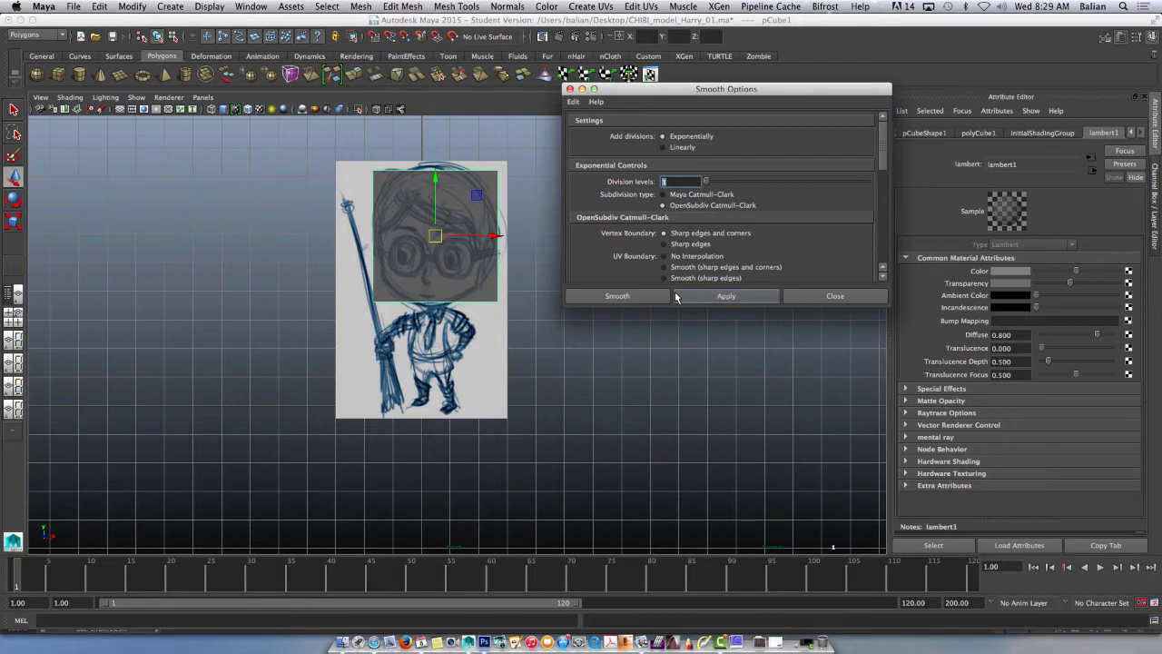
pyautogui.click(726, 295)
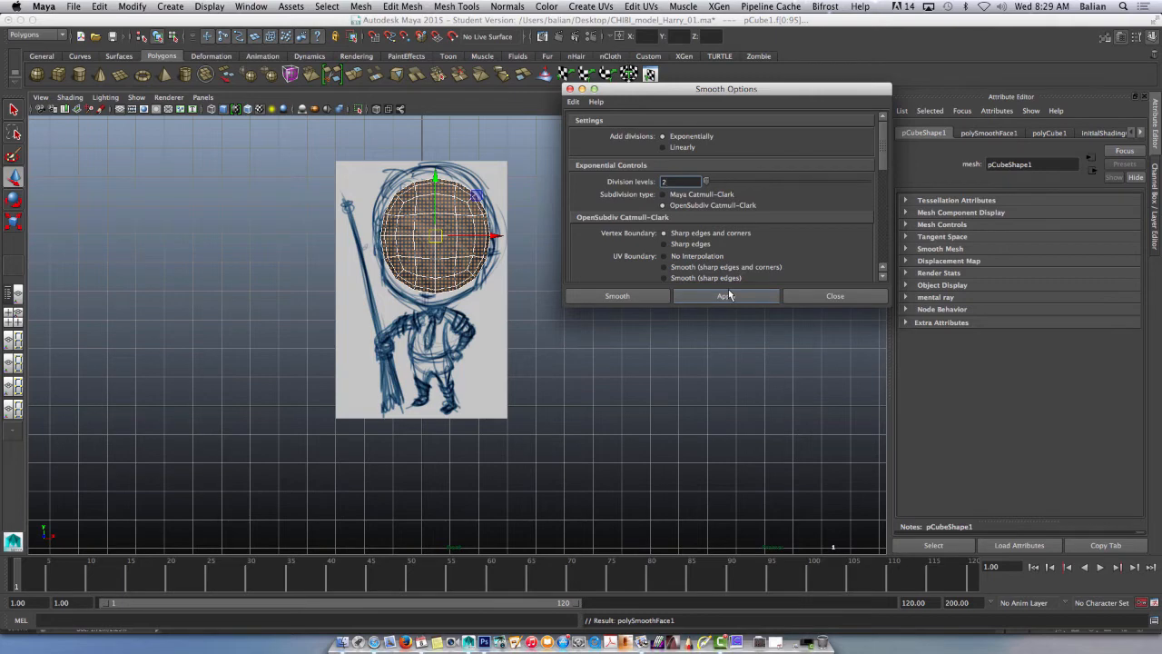
pyautogui.click(833, 295)
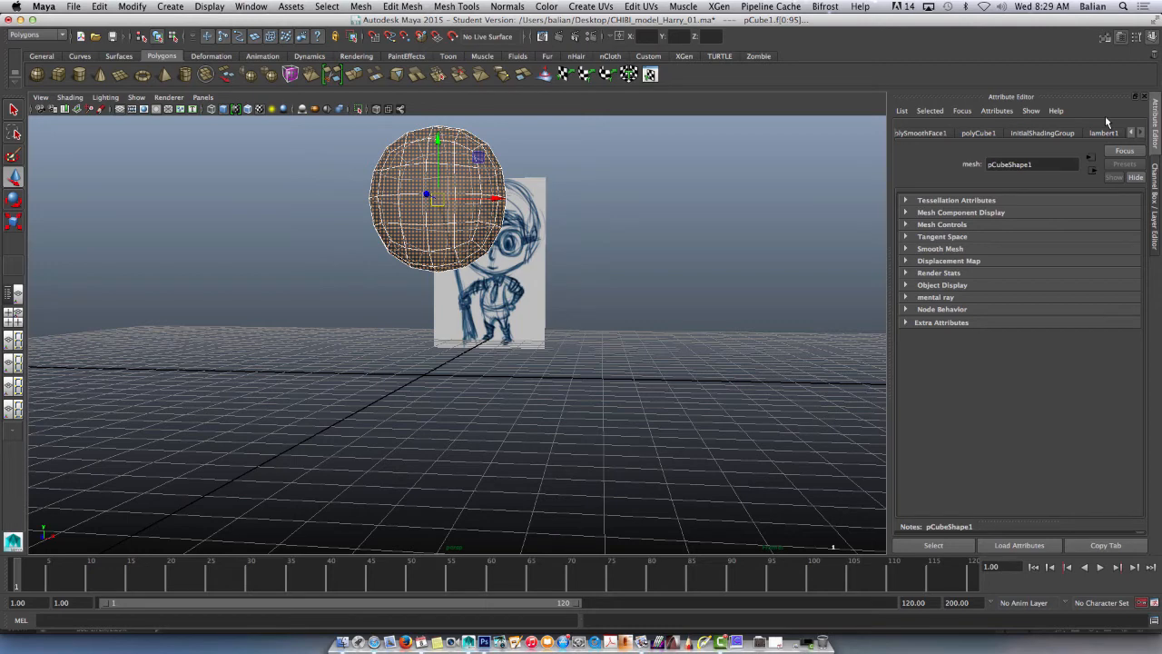
pyautogui.click(1103, 133)
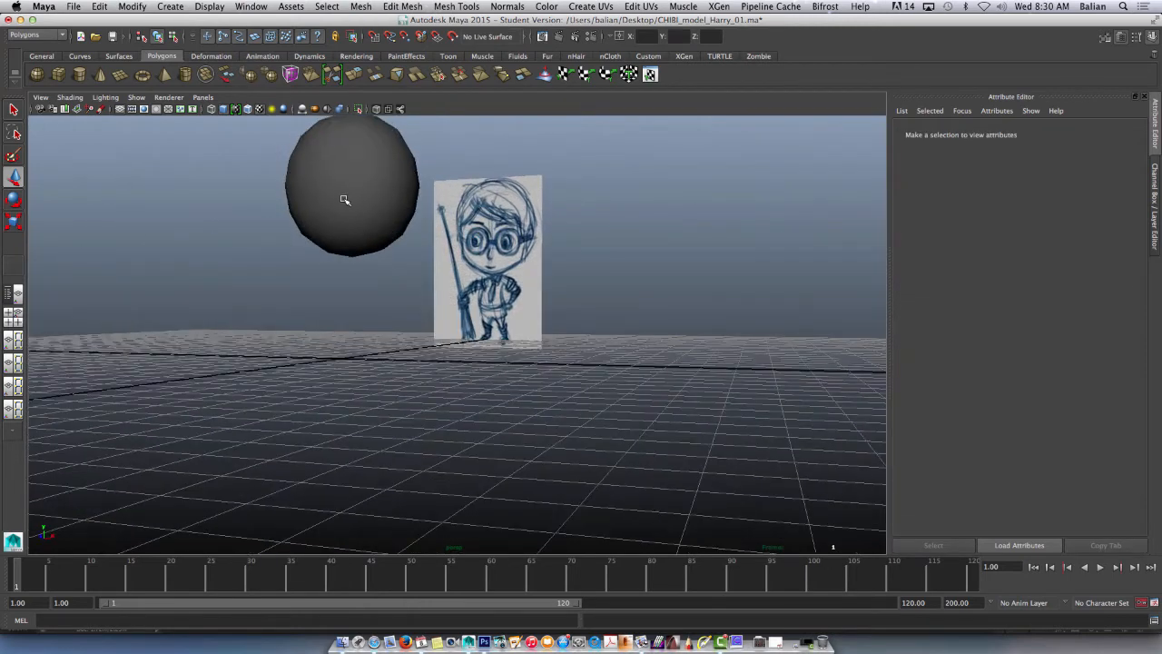
# - Turn on wireframe-on-shaded and extrude the sphere's bottom face down into a short neck
pyautogui.click(70, 98)
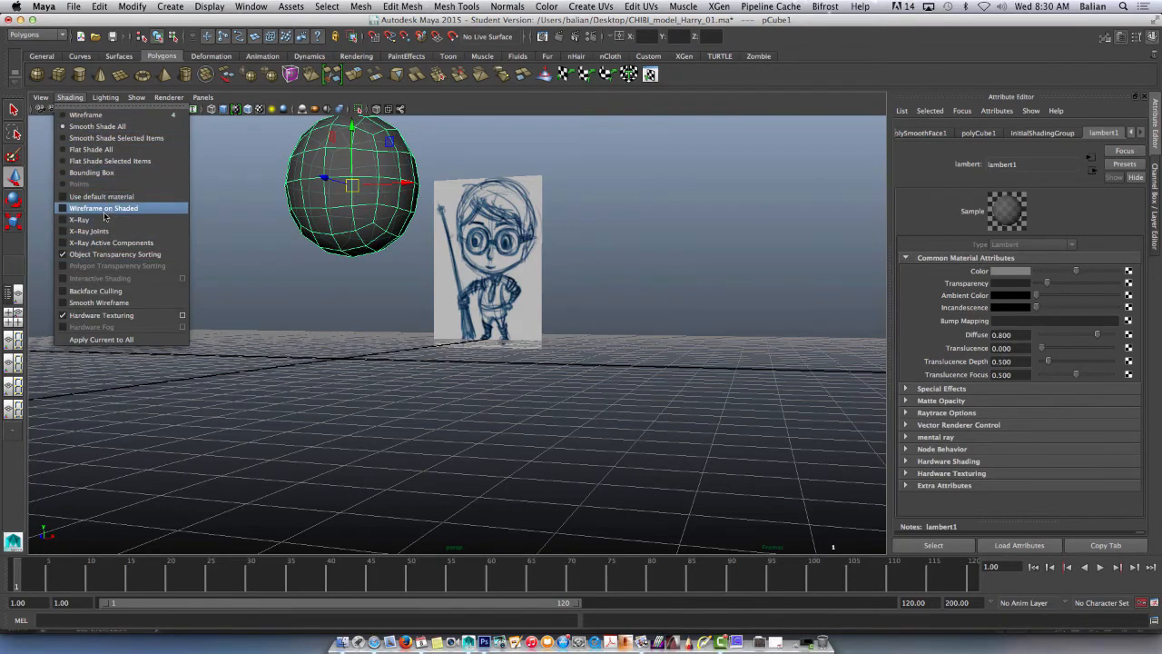
pyautogui.click(104, 208)
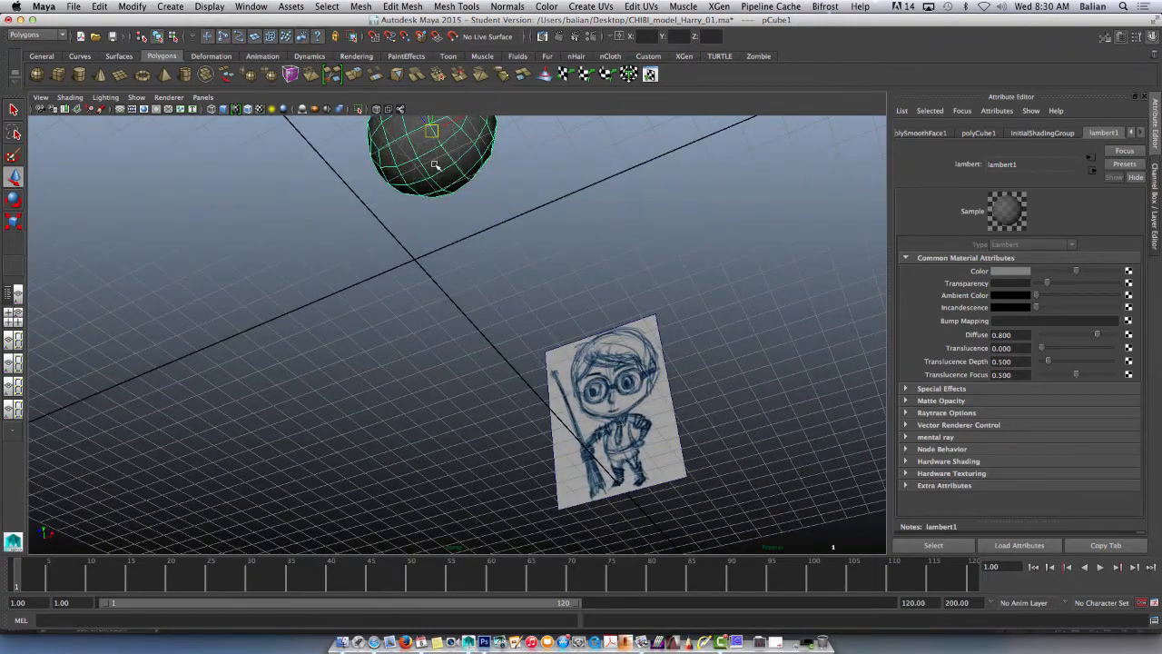
pyautogui.click(434, 159)
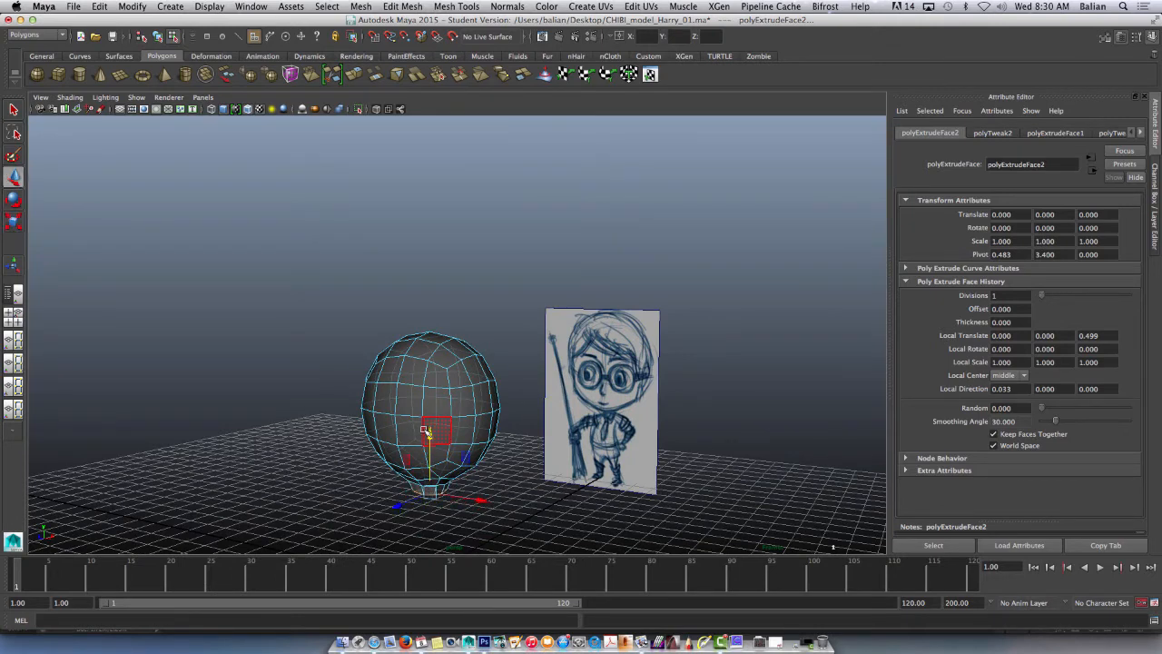
pyautogui.moveTo(426, 426); pyautogui.dragTo(343, 403)
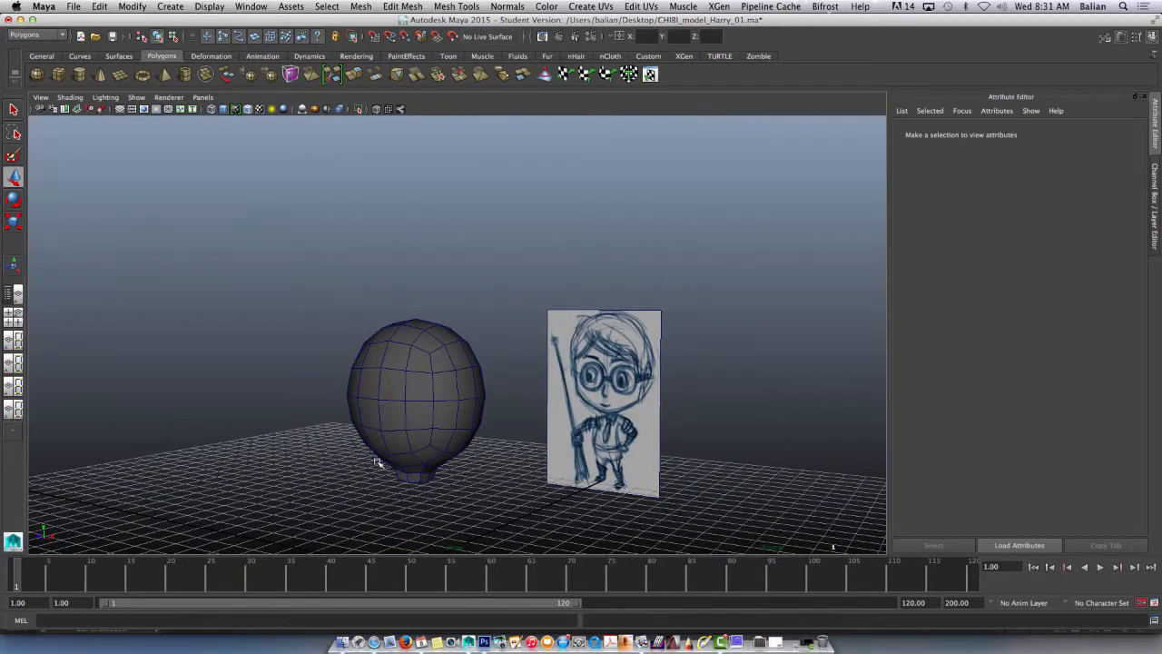
pyautogui.moveTo(376, 449)
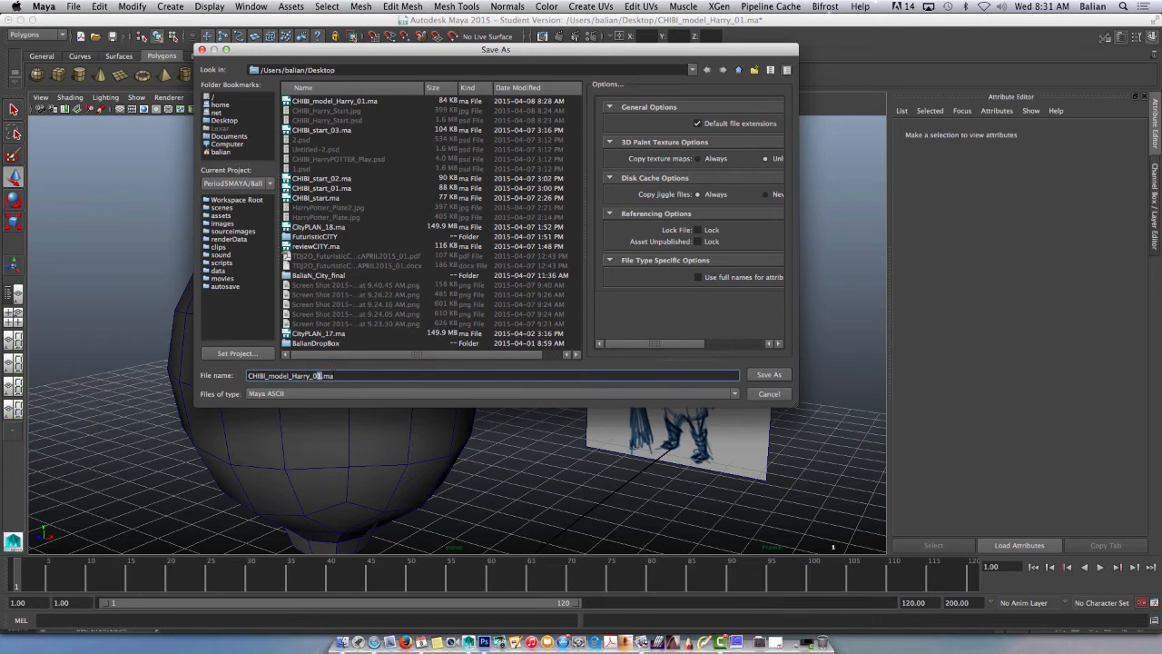
# - Save the scene as a new version named CHIBI_model_Harry_02.ma
pyautogui.click(768, 374)
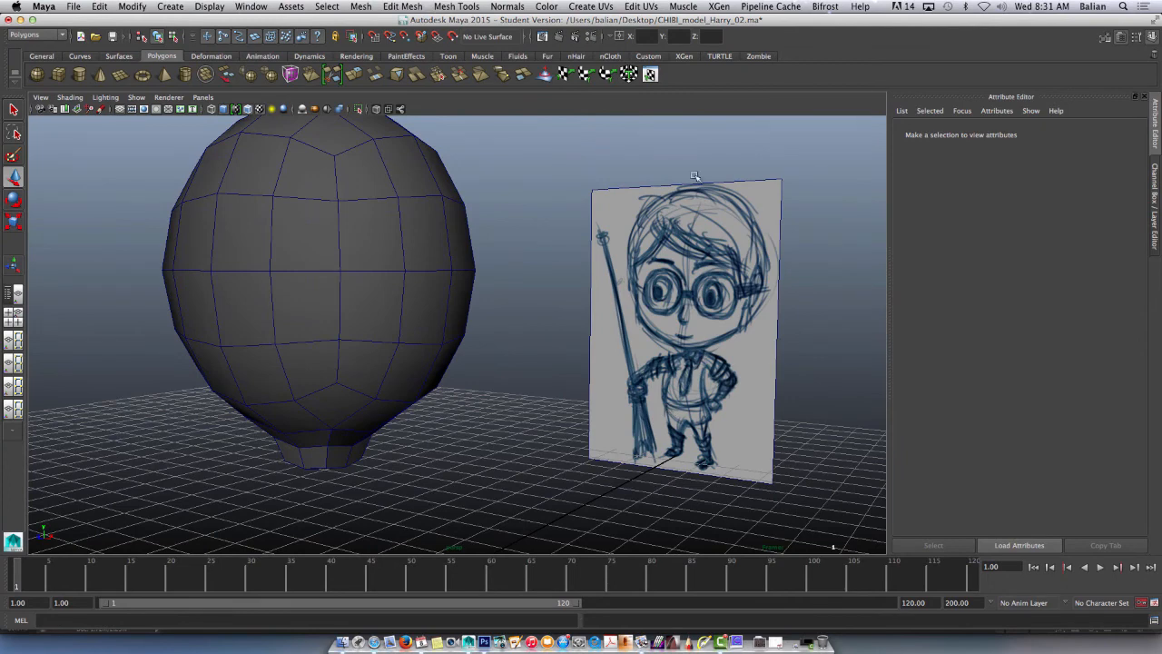
pyautogui.moveTo(613, 266)
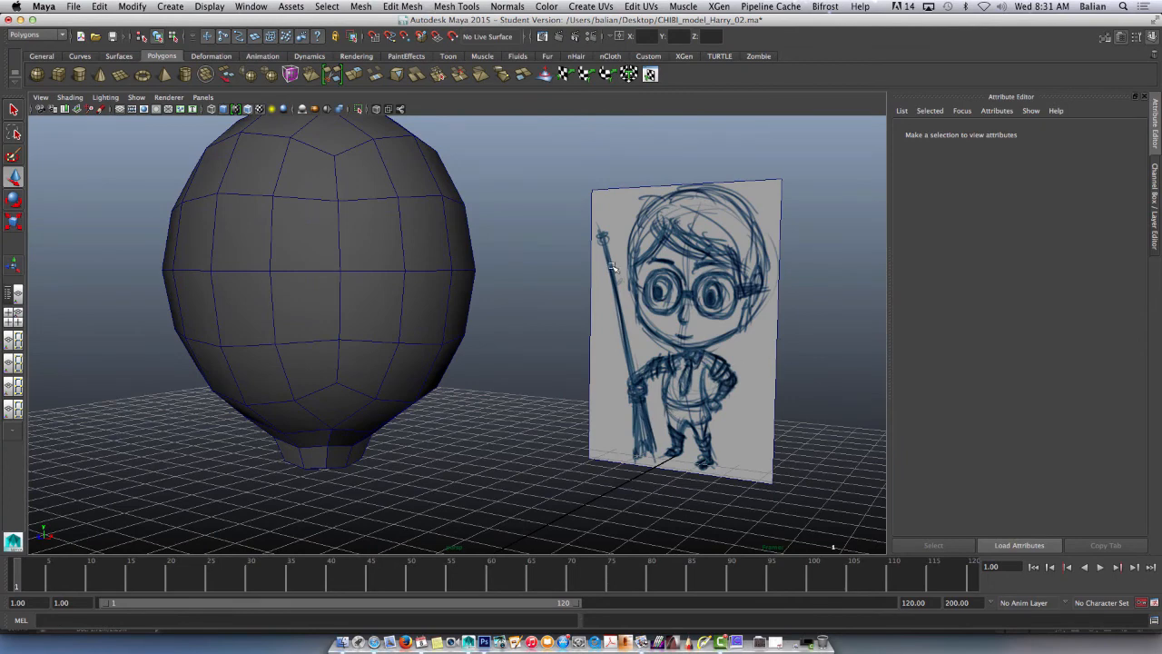
pyautogui.moveTo(609, 259)
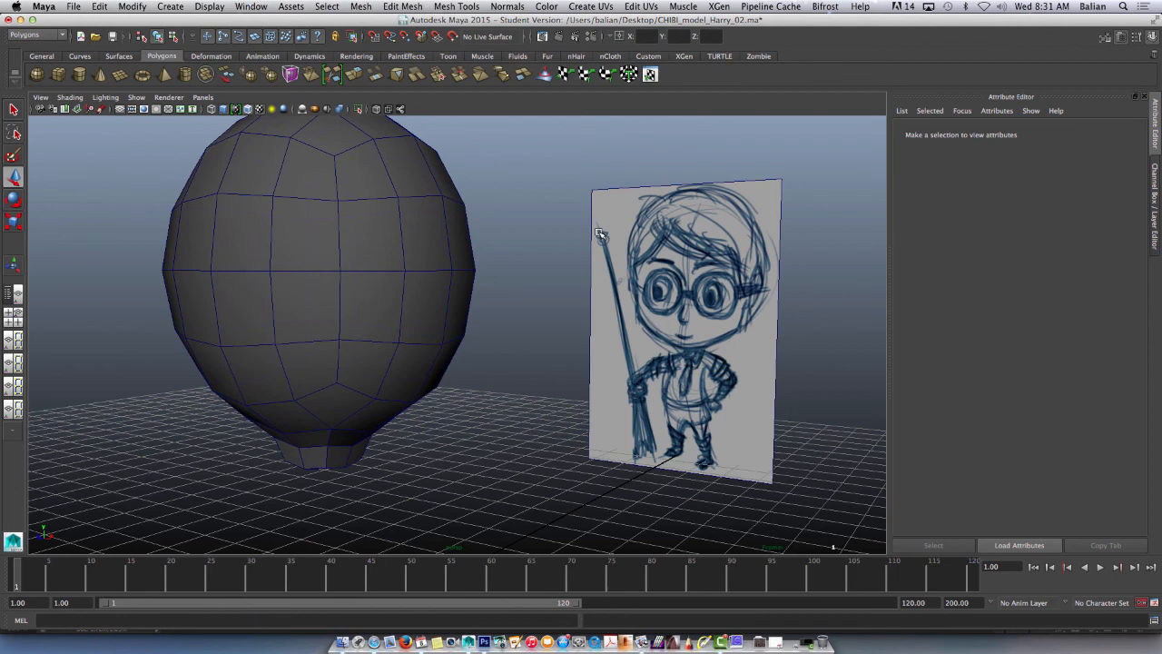
pyautogui.moveTo(604, 229)
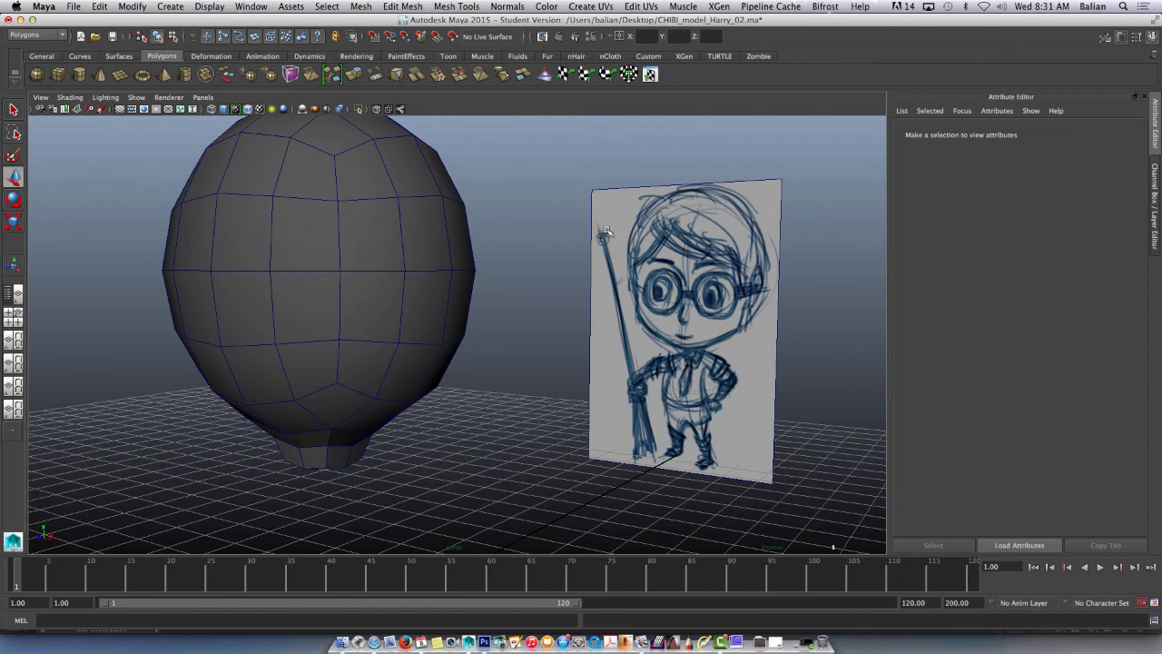
pyautogui.moveTo(717, 644)
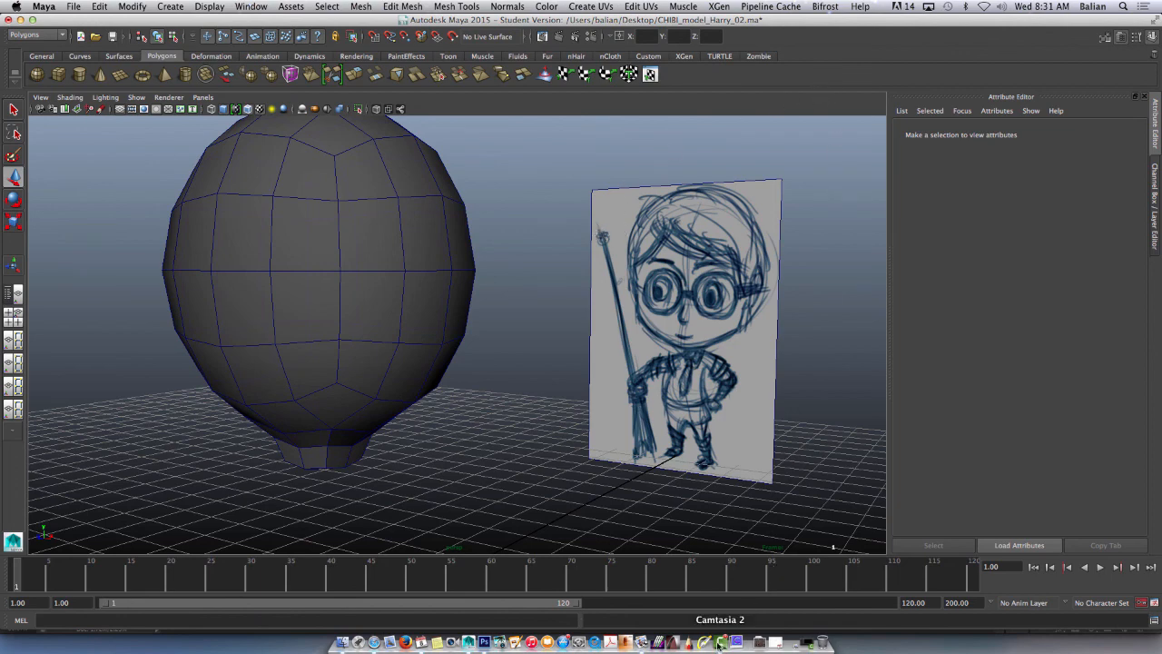